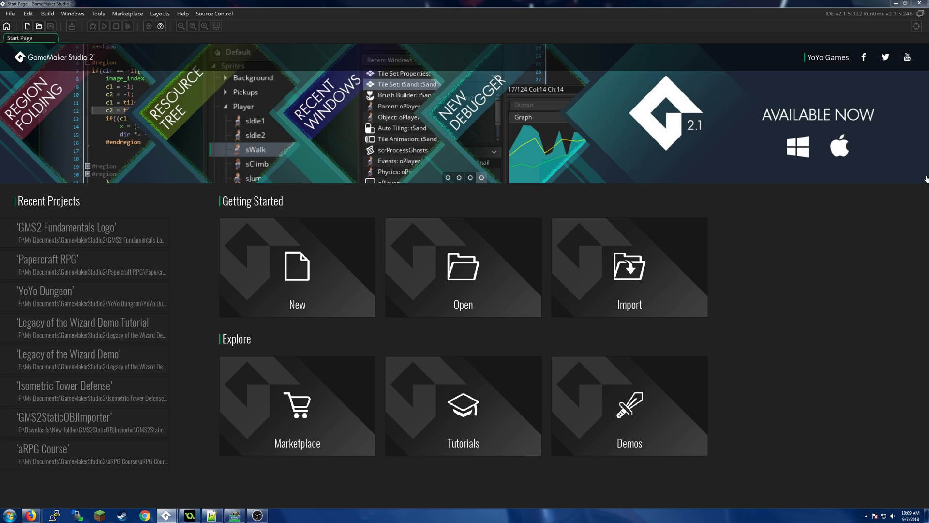
{"action": "mouse_move", "coordinate": [834, 275]}
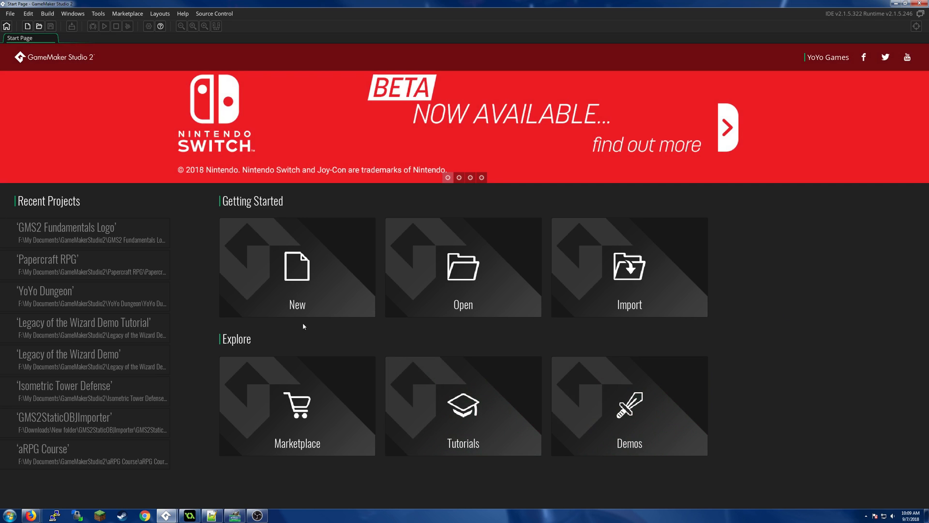
{"action": "mouse_move", "coordinate": [297, 290]}
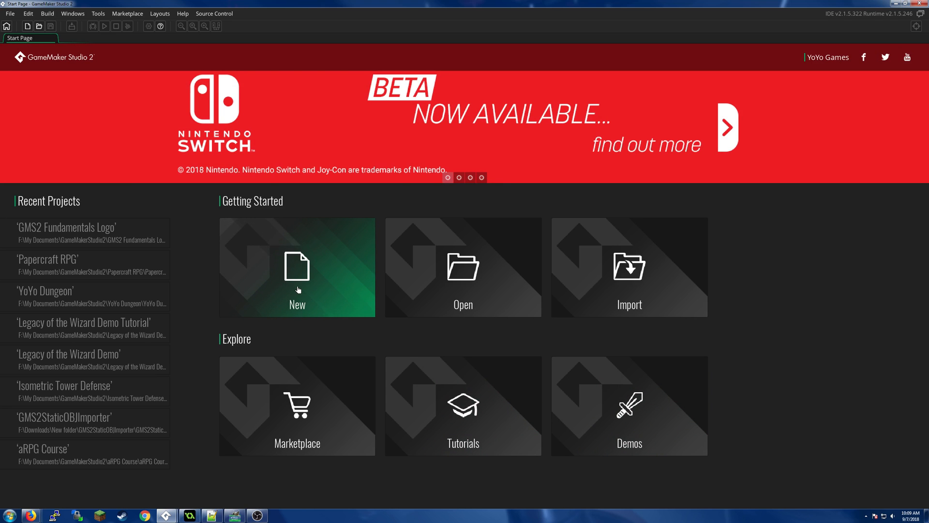
- Start a new project from the Start Page's Getting Started section
{"action": "left_click", "coordinate": [297, 281]}
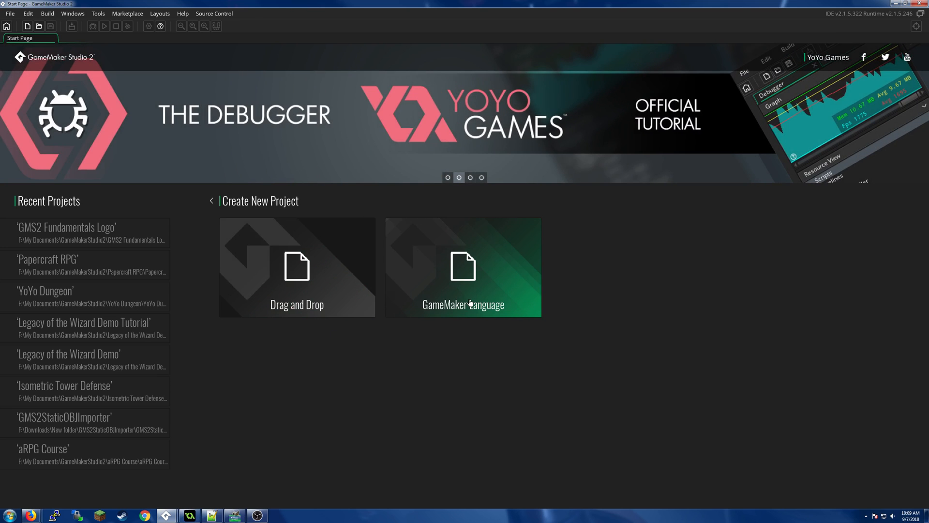
- Create a GameMaker Language project named 'GMS2' and save it
{"action": "left_click", "coordinate": [463, 268]}
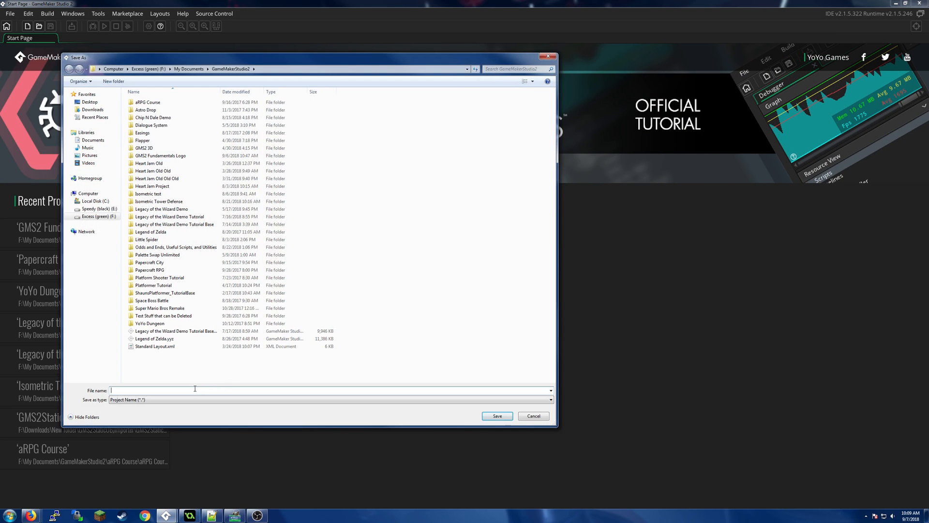
{"action": "mouse_move", "coordinate": [644, 249]}
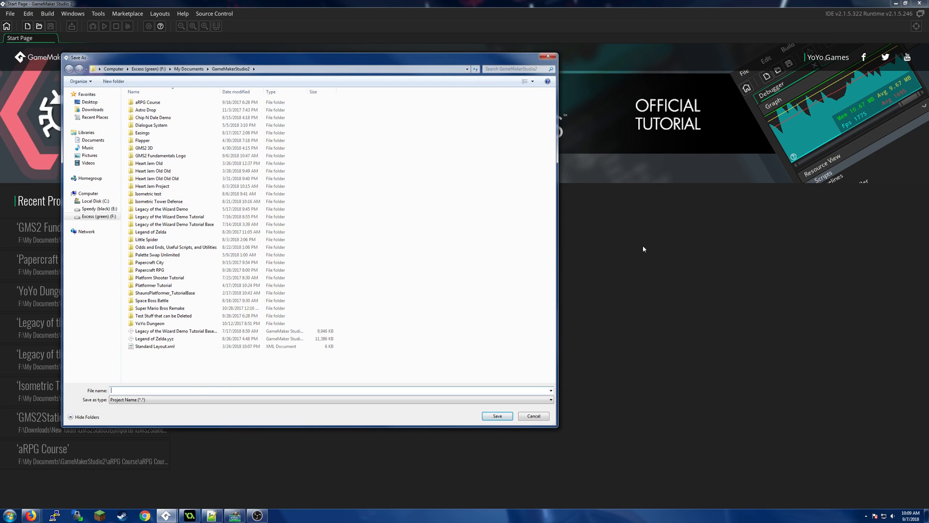
{"action": "type", "text": "GMS2 Fundament"}
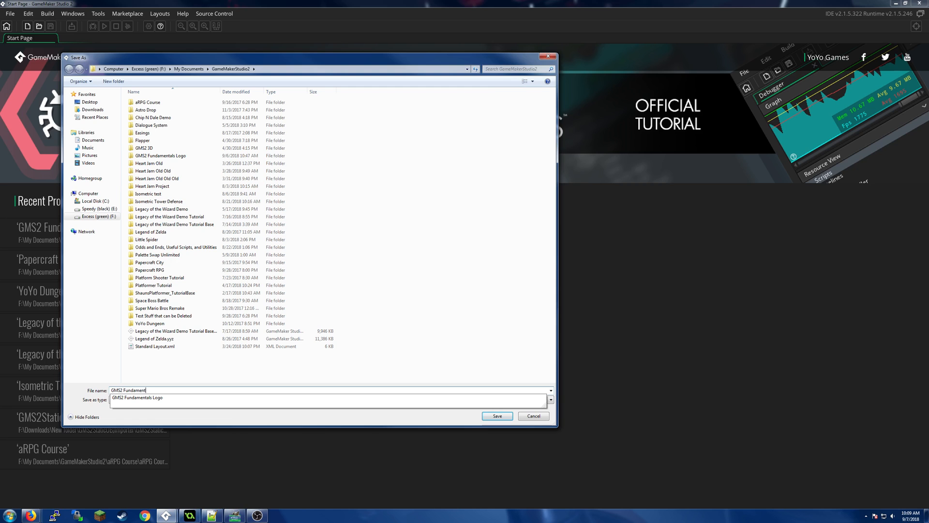
{"action": "left_click", "coordinate": [497, 415]}
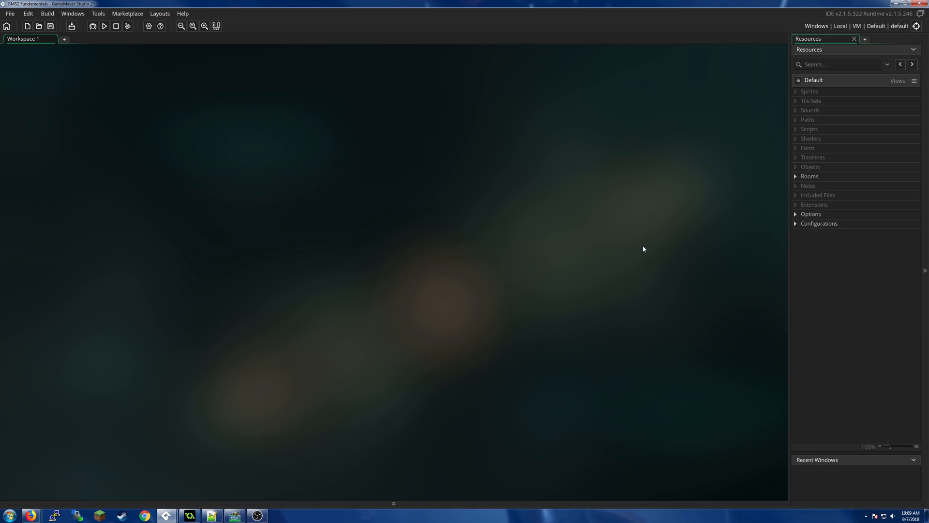
{"action": "mouse_move", "coordinate": [813, 92]}
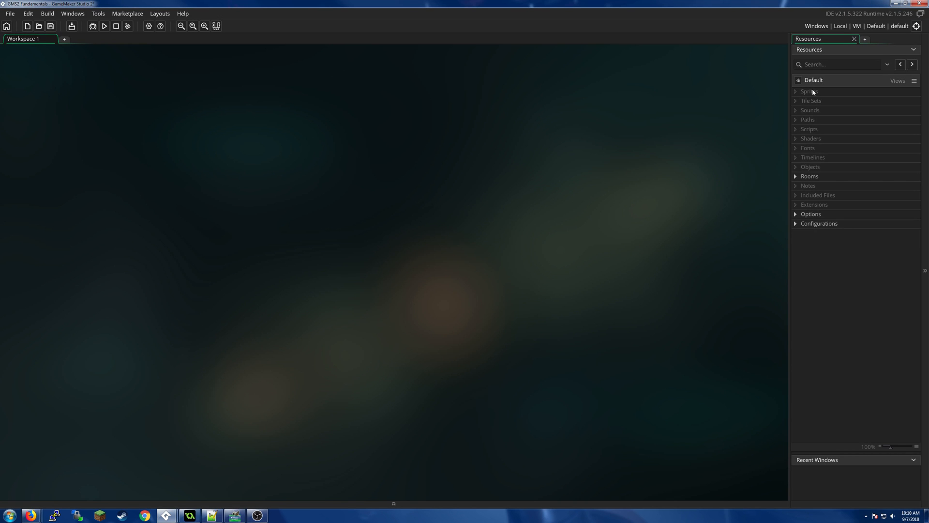
- Add a new sprite resource, sprite0, from the Sprites group's context menu
{"action": "right_click", "coordinate": [810, 92]}
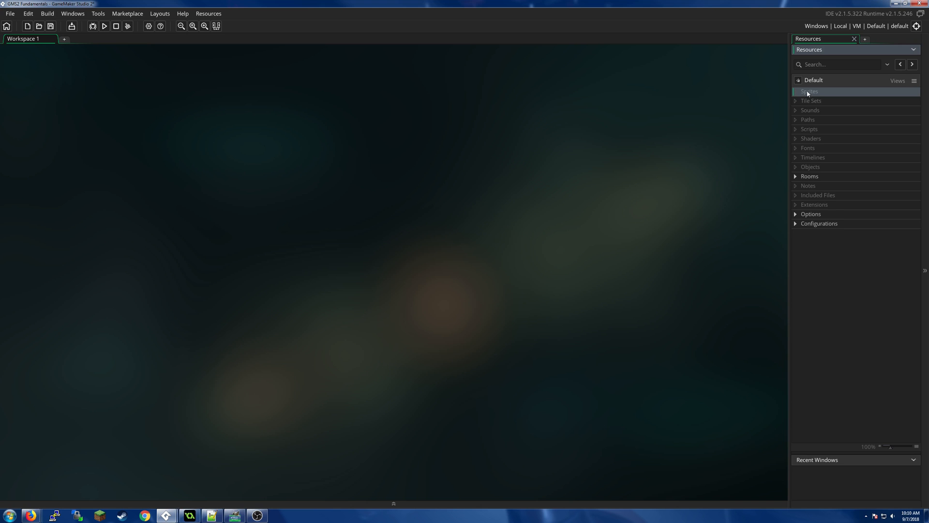
{"action": "right_click", "coordinate": [808, 91]}
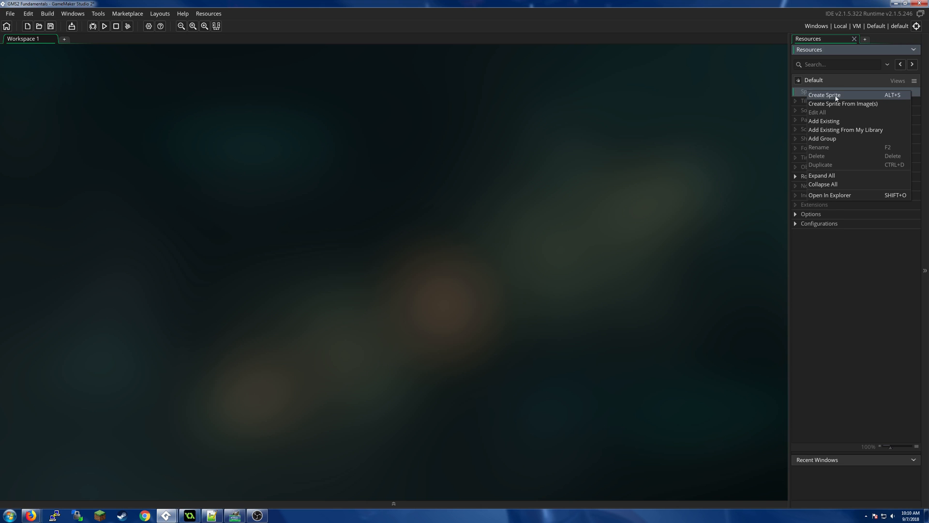
{"action": "left_click", "coordinate": [824, 95]}
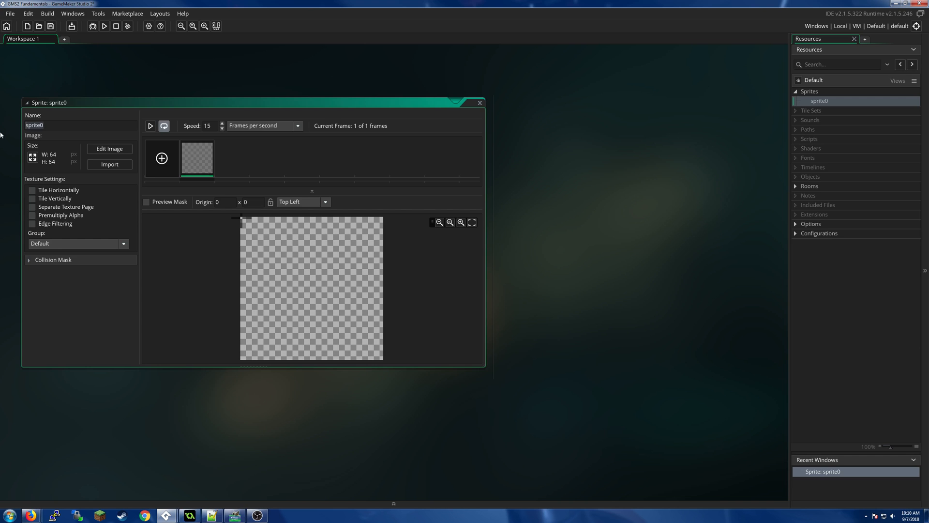
- Give the new sprite the name spr_sprite in the sprite editor's Name field
{"action": "type", "text": "spr_"}
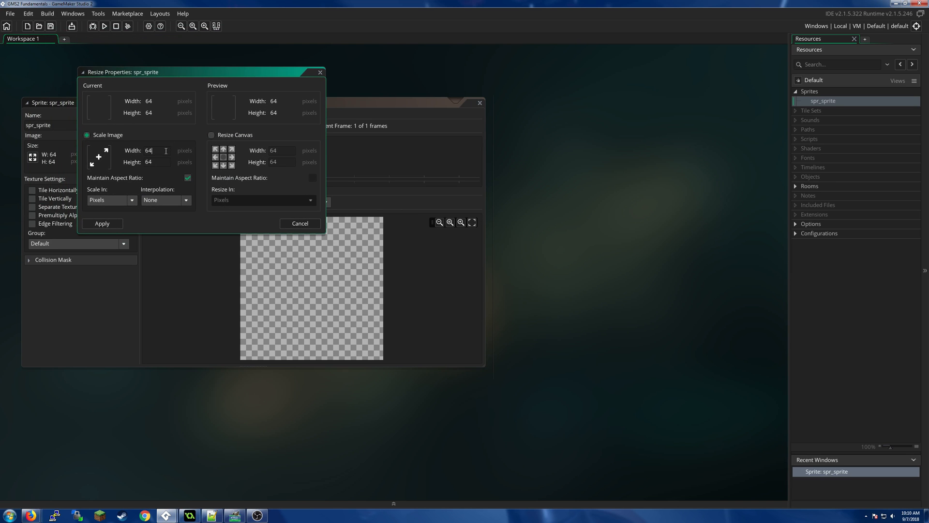
- Scale spr_sprite's image width and height to 32 pixels and apply the resize
{"action": "type", "text": "32"}
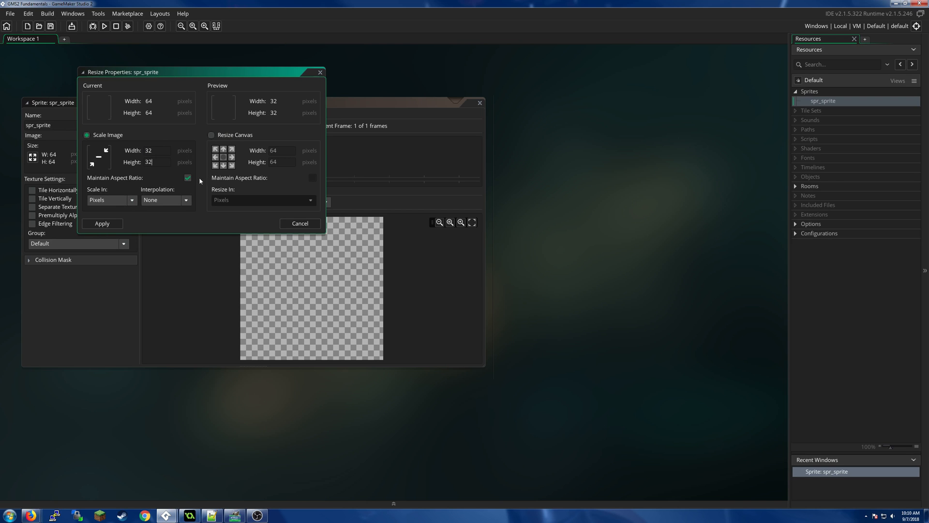
{"action": "mouse_move", "coordinate": [177, 212]}
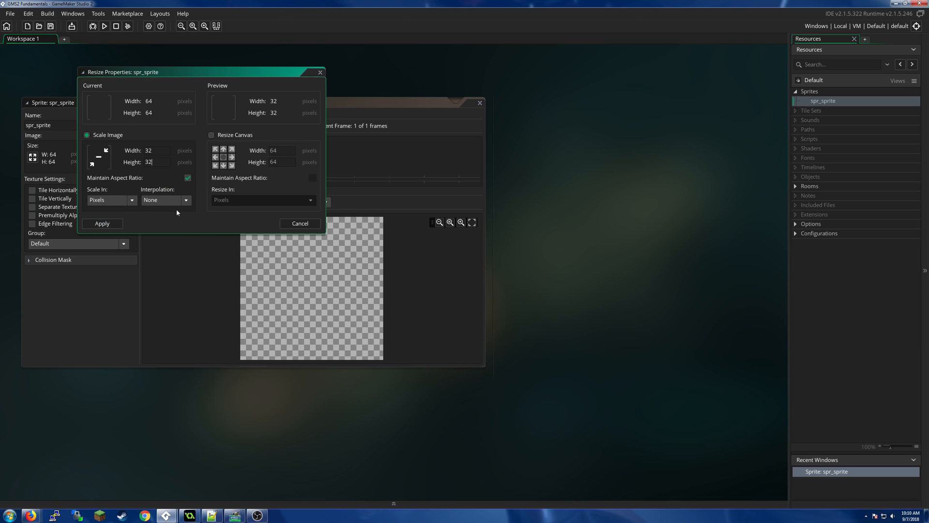
{"action": "left_click", "coordinate": [102, 223]}
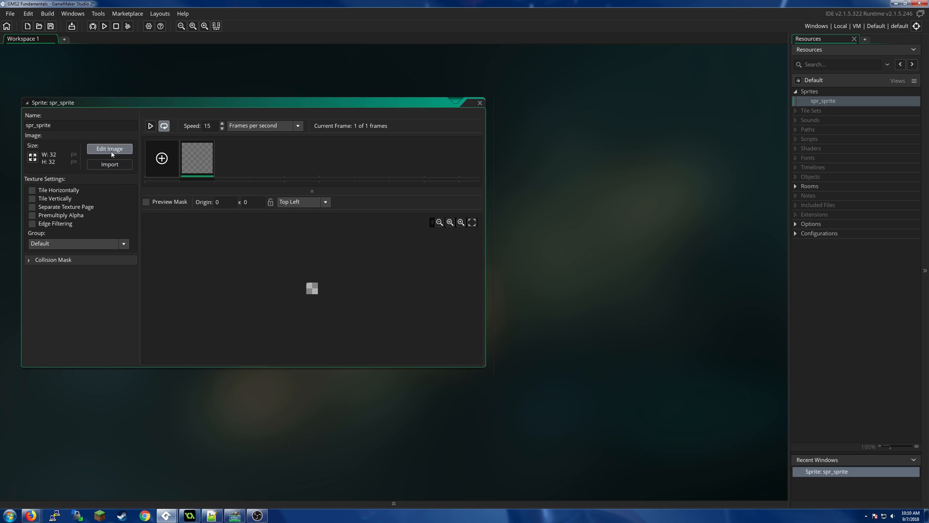
- Open the 32×32 image in the image editor and flood-fill it solid red
{"action": "left_click", "coordinate": [109, 148]}
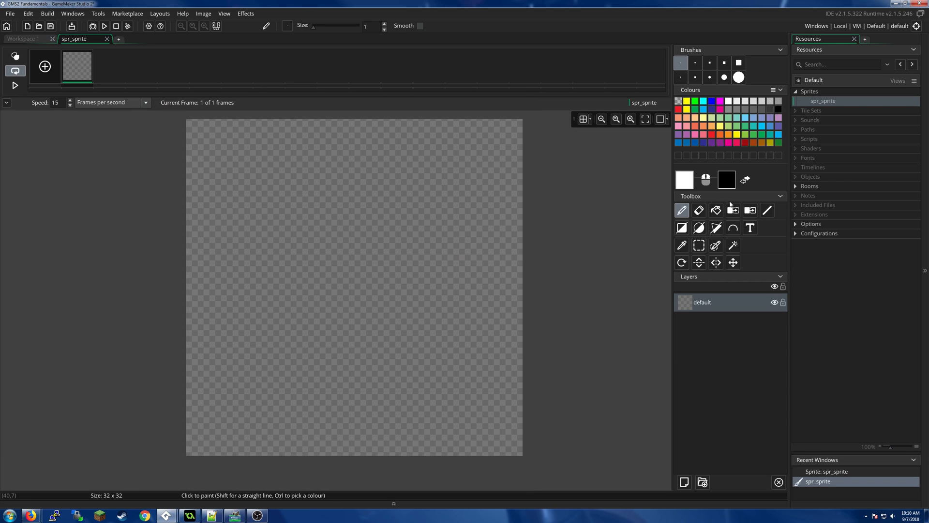
{"action": "left_click", "coordinate": [716, 210]}
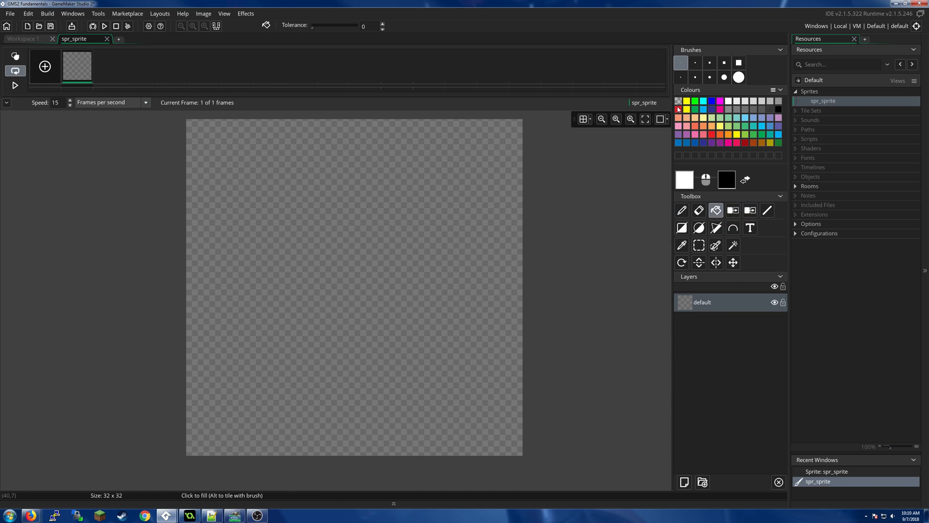
{"action": "left_click", "coordinate": [401, 300]}
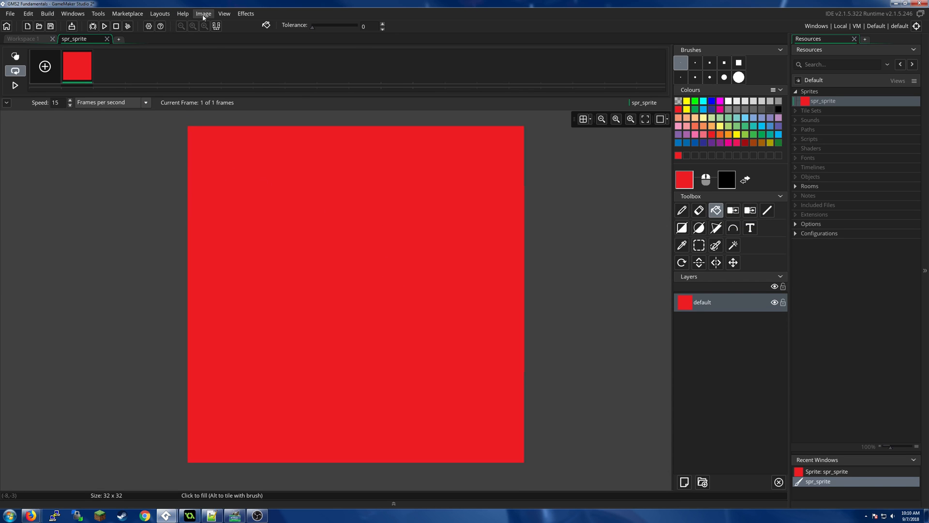
- Try Convert to Frames settings (5 frames, 5 per row, size 4), then cancel
{"action": "left_click", "coordinate": [204, 13]}
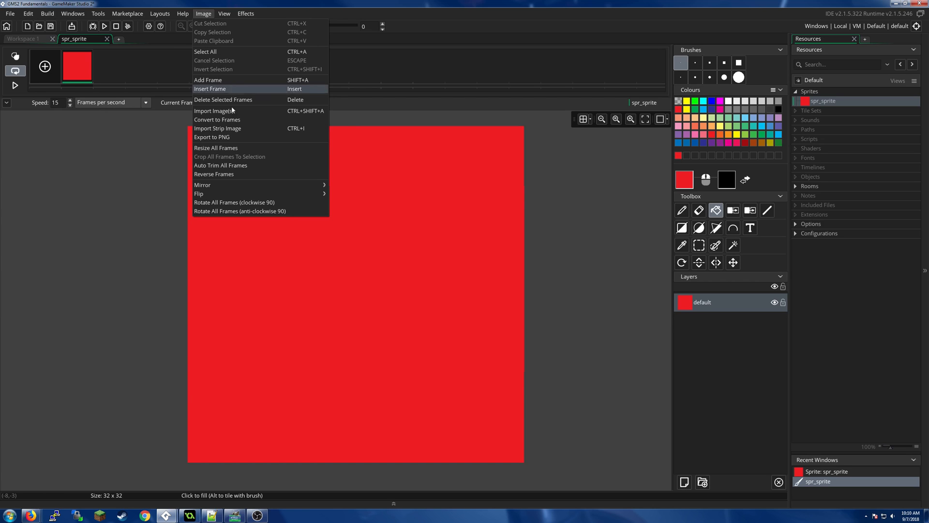
{"action": "mouse_move", "coordinate": [237, 152]}
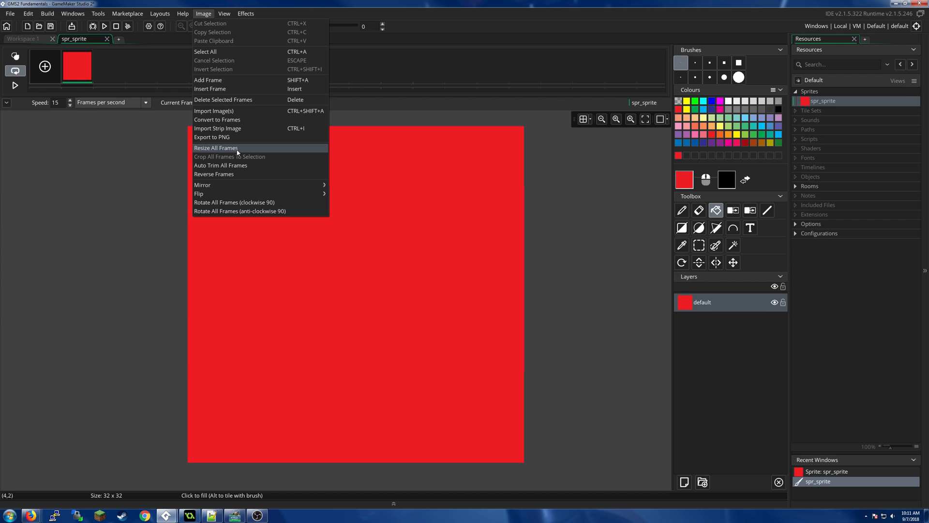
{"action": "mouse_move", "coordinate": [239, 125]}
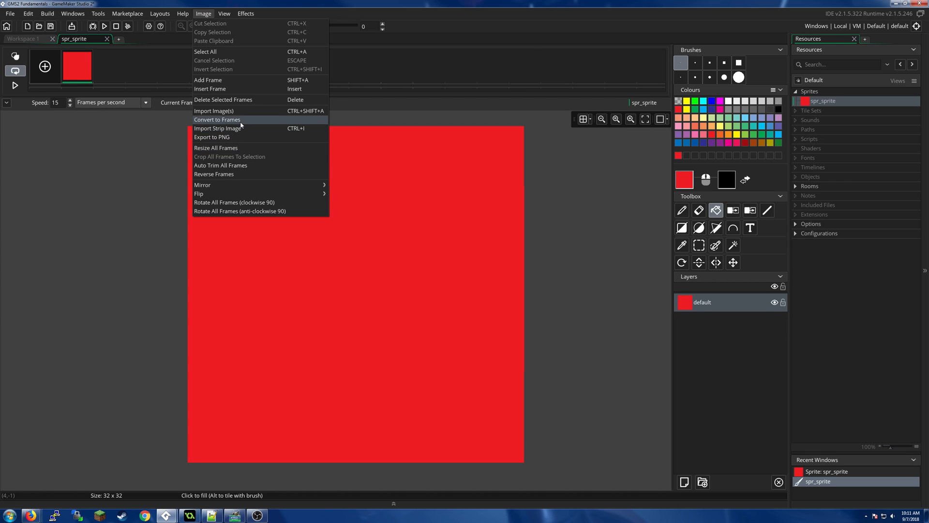
{"action": "left_click", "coordinate": [217, 120]}
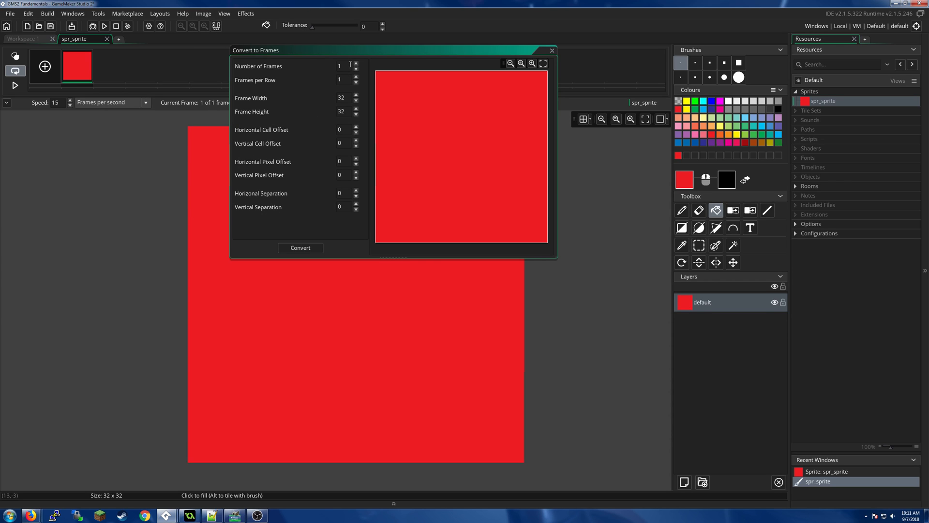
{"action": "left_click", "coordinate": [356, 63]}
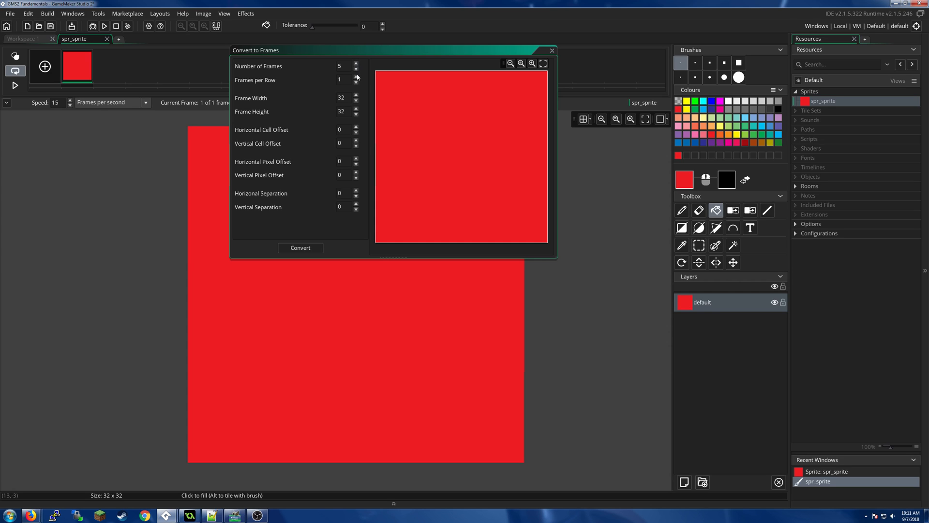
{"action": "left_click", "coordinate": [355, 77]}
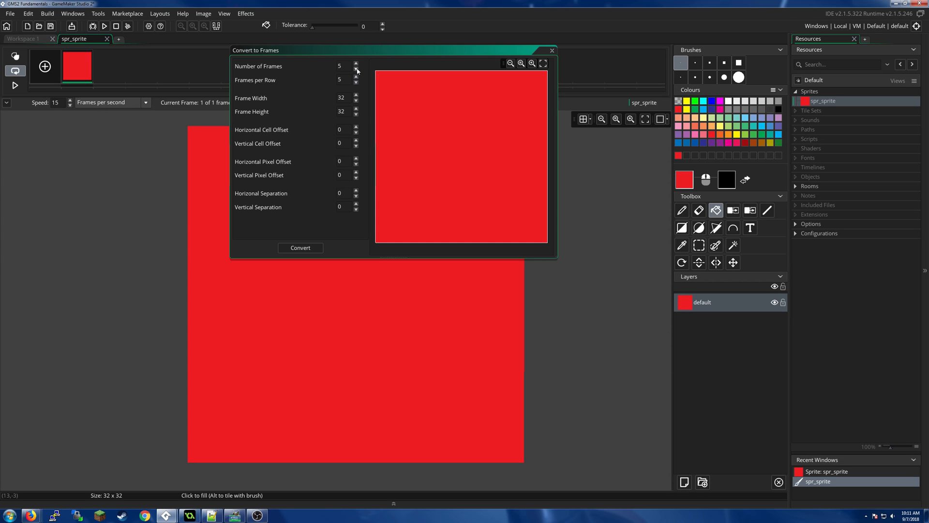
{"action": "left_click", "coordinate": [356, 70]}
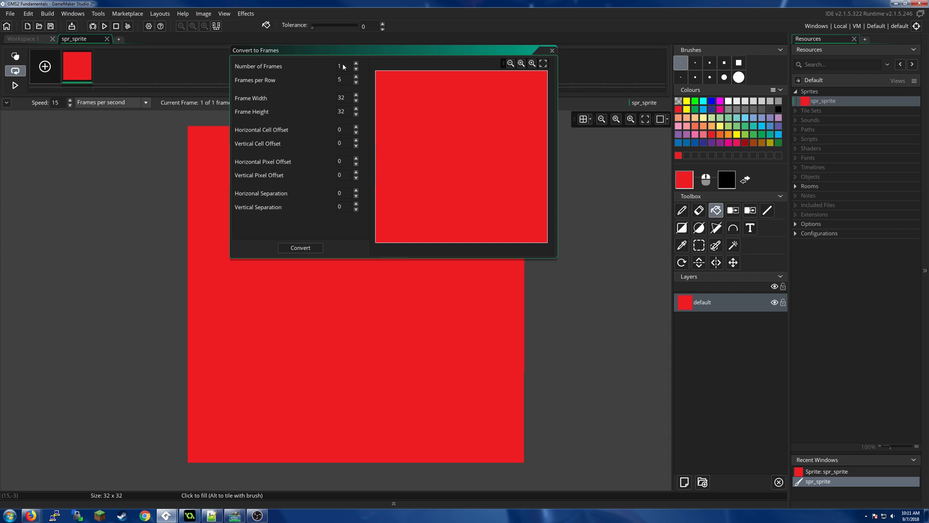
{"action": "left_click", "coordinate": [355, 63]}
{"action": "type", "text": "5"}
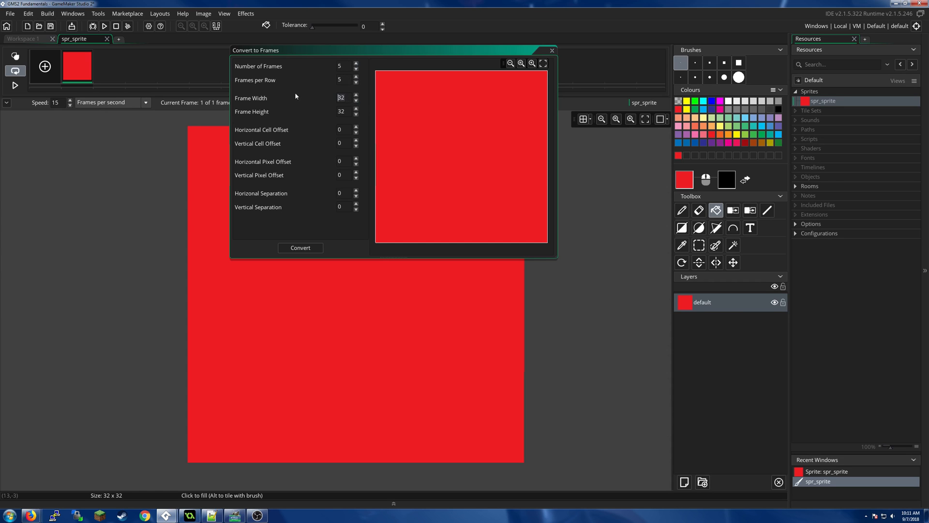
{"action": "type", "text": "4"}
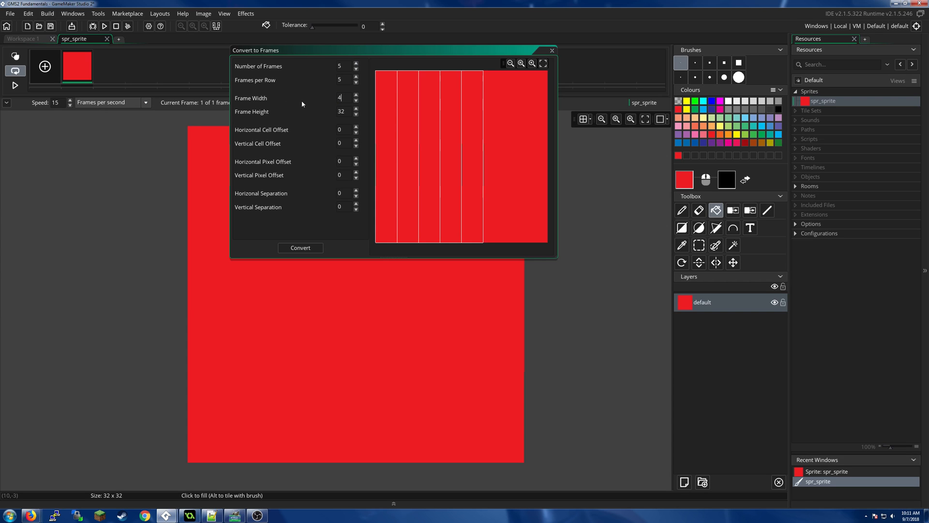
{"action": "type", "text": "4"}
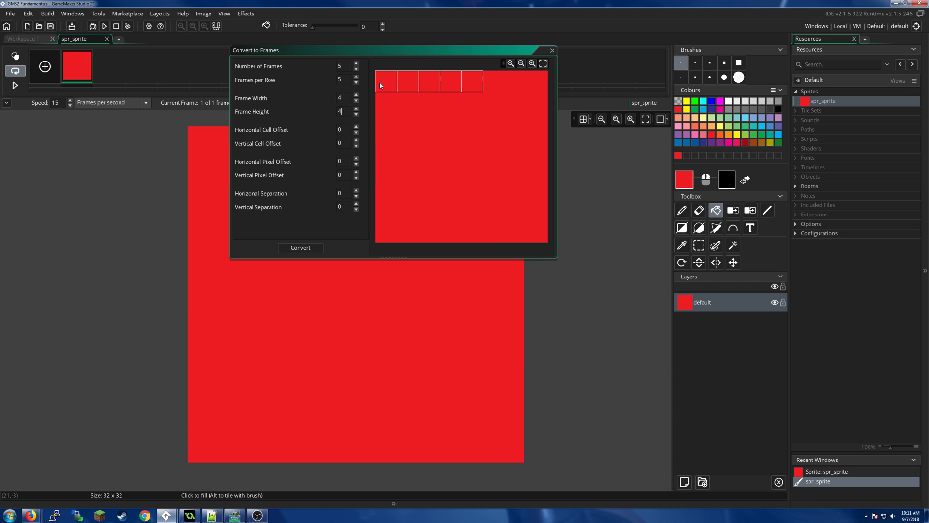
{"action": "mouse_move", "coordinate": [478, 87]}
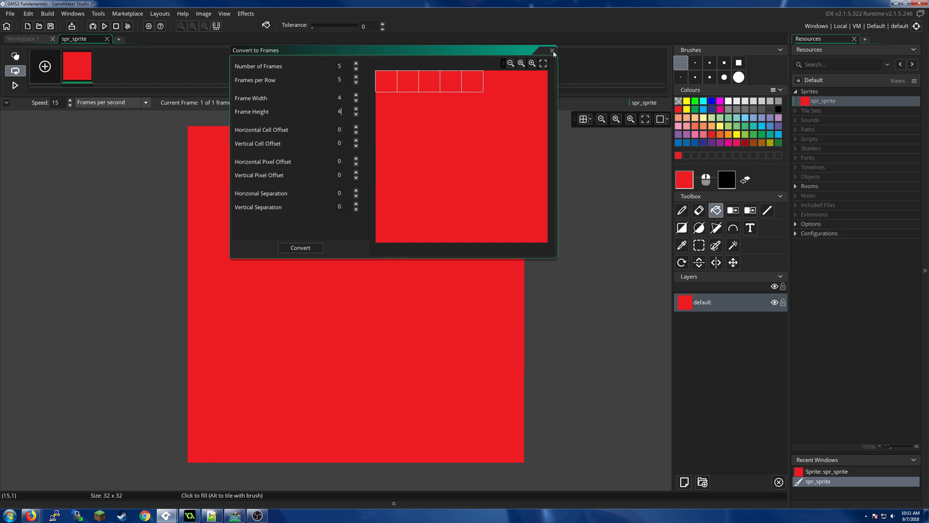
{"action": "left_click", "coordinate": [551, 51]}
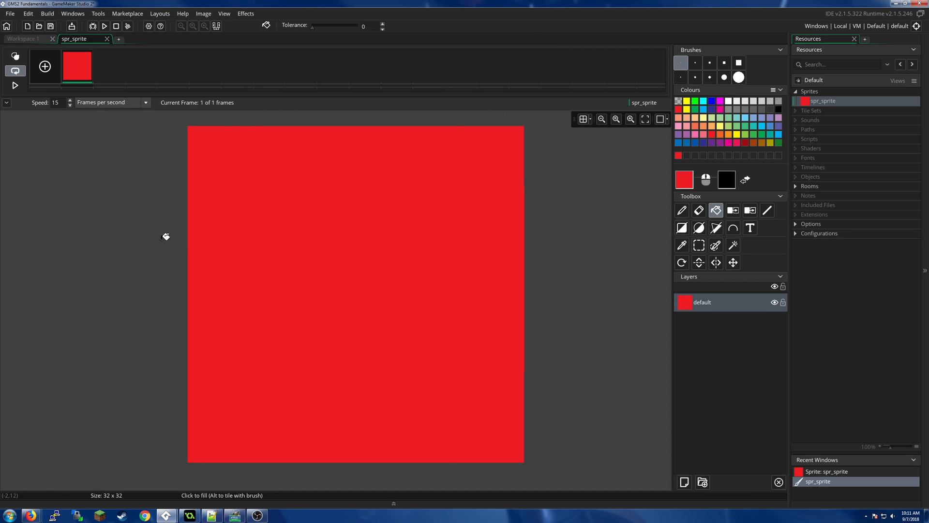
{"action": "mouse_move", "coordinate": [399, 369]}
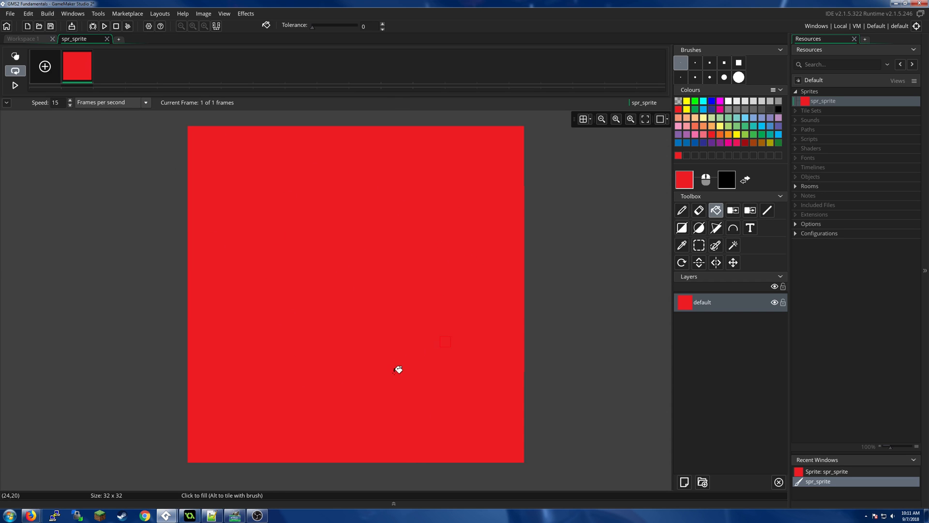
{"action": "mouse_move", "coordinate": [107, 39]}
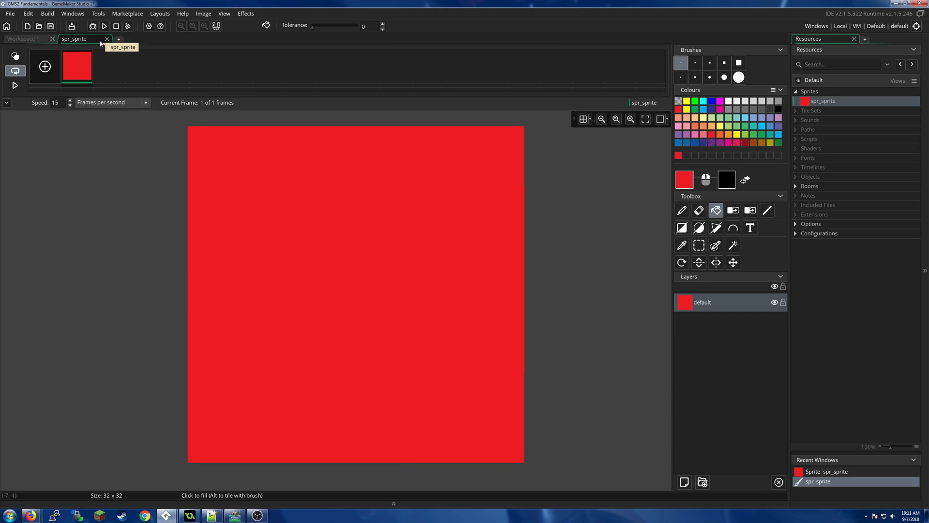
- Convert the red image into five 6×6 frames with Convert to Frames
{"action": "left_click", "coordinate": [203, 13]}
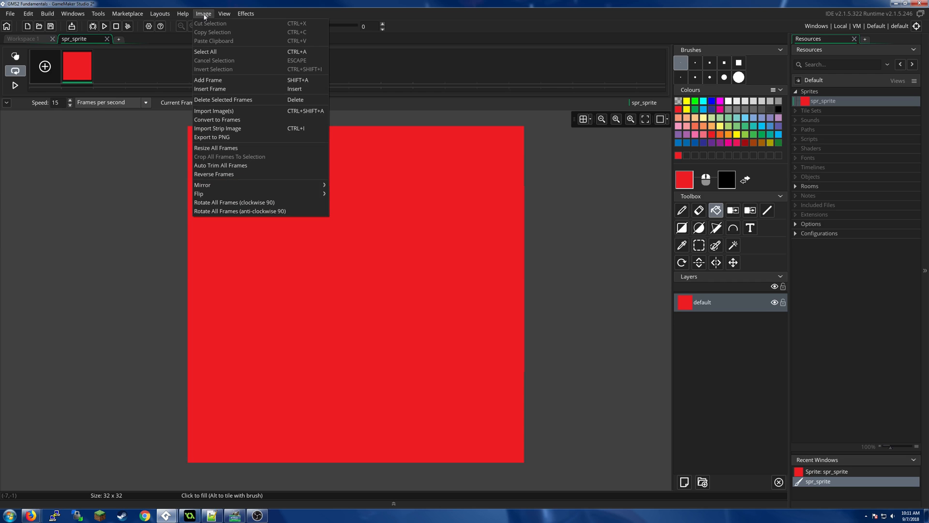
{"action": "left_click", "coordinate": [217, 119]}
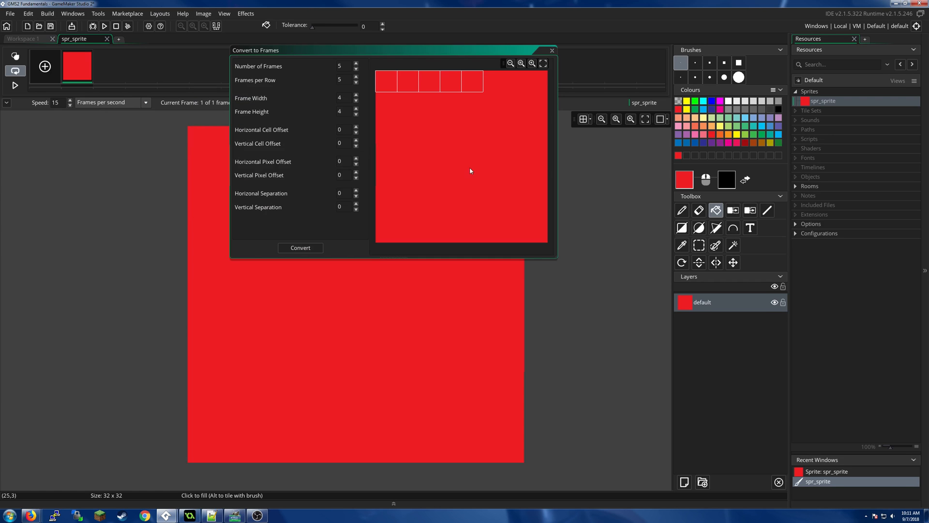
{"action": "mouse_move", "coordinate": [323, 98]}
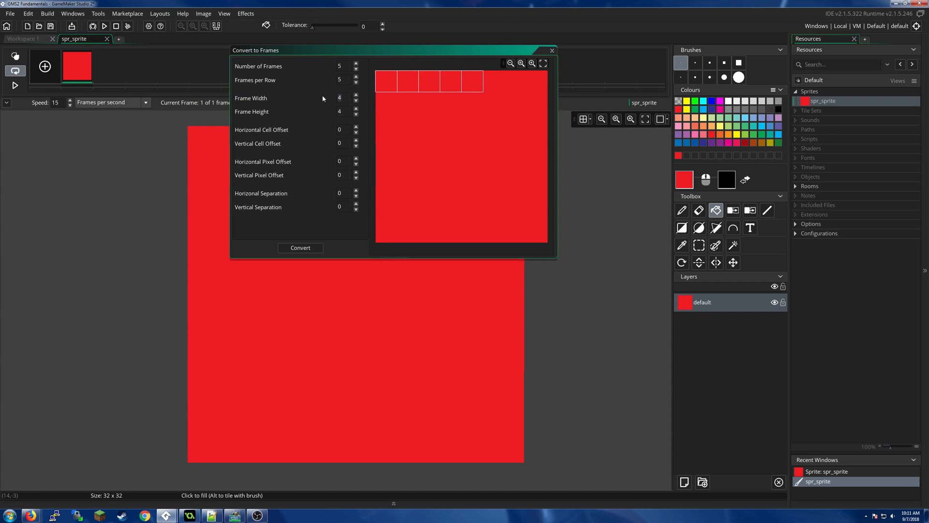
{"action": "left_click", "coordinate": [354, 95]}
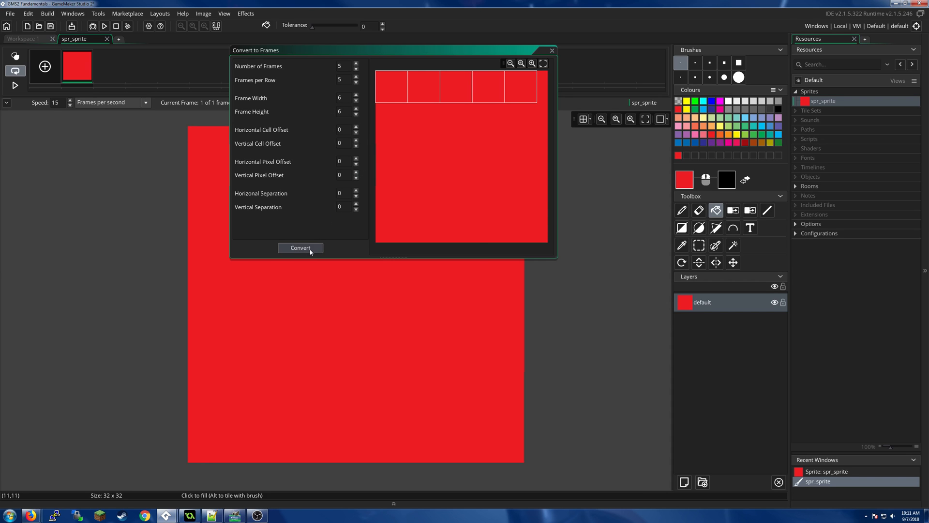
{"action": "left_click", "coordinate": [300, 248]}
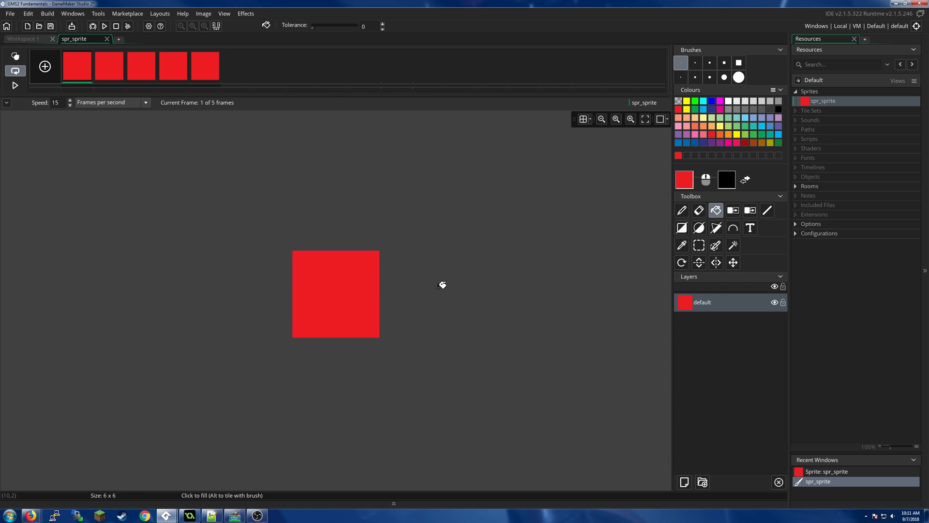
- Close the image editor, fit the preview, and set origin to Top Left (0, 0)
{"action": "left_click", "coordinate": [174, 67]}
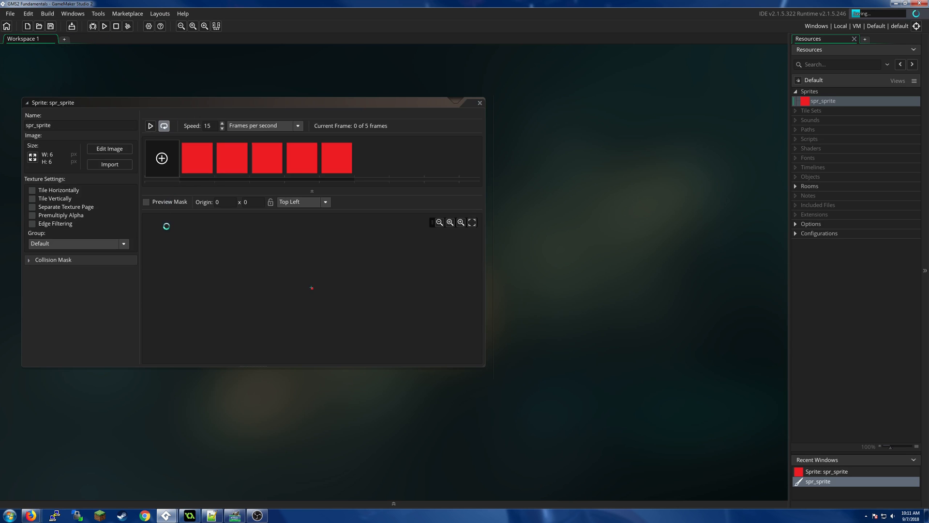
{"action": "left_click", "coordinate": [471, 222]}
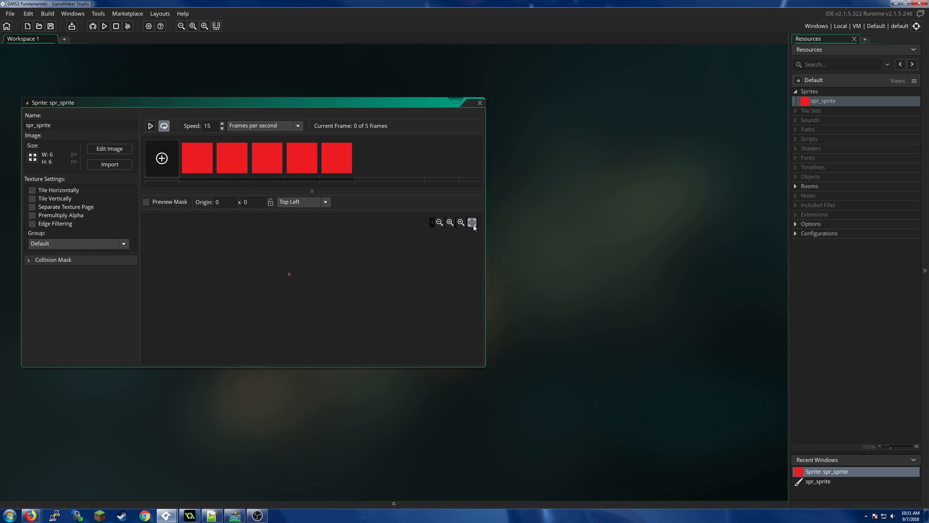
{"action": "left_click", "coordinate": [472, 222]}
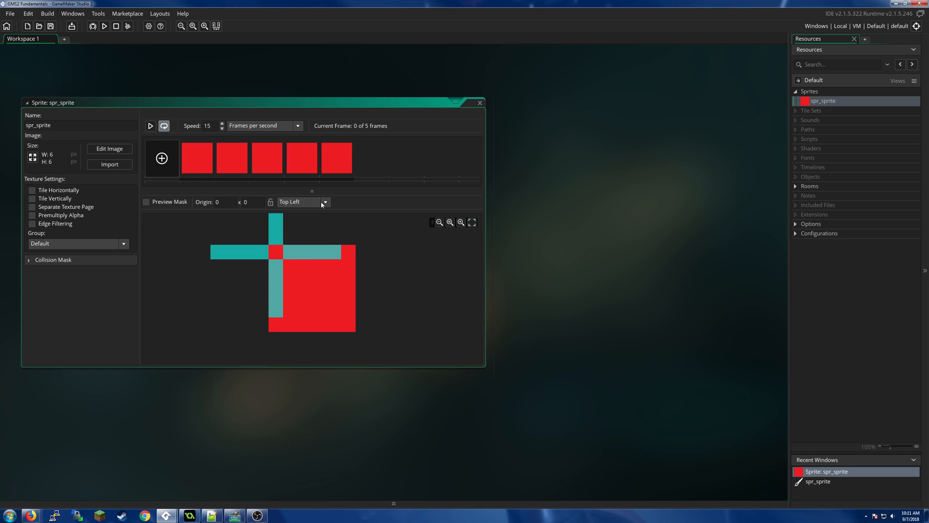
{"action": "mouse_move", "coordinate": [322, 205]}
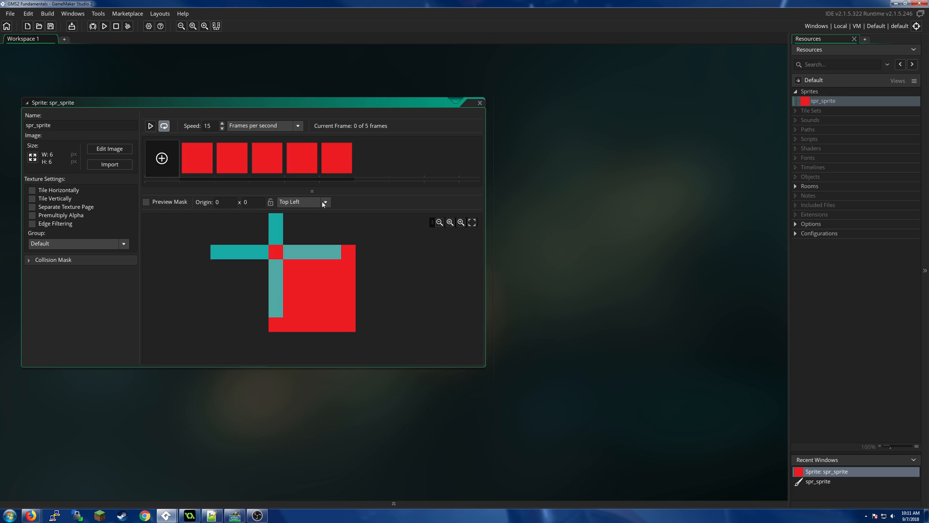
{"action": "left_click", "coordinate": [325, 202]}
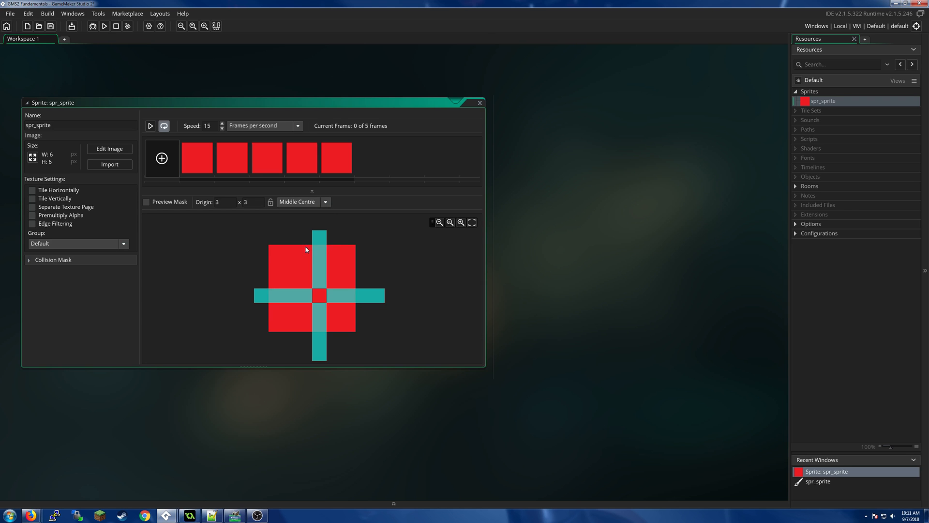
{"action": "mouse_move", "coordinate": [321, 300]}
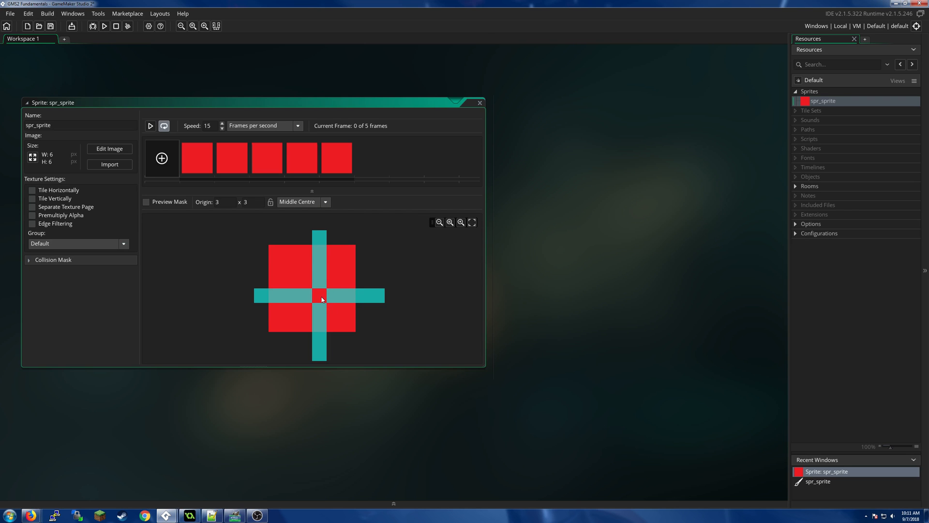
{"action": "mouse_move", "coordinate": [320, 297]}
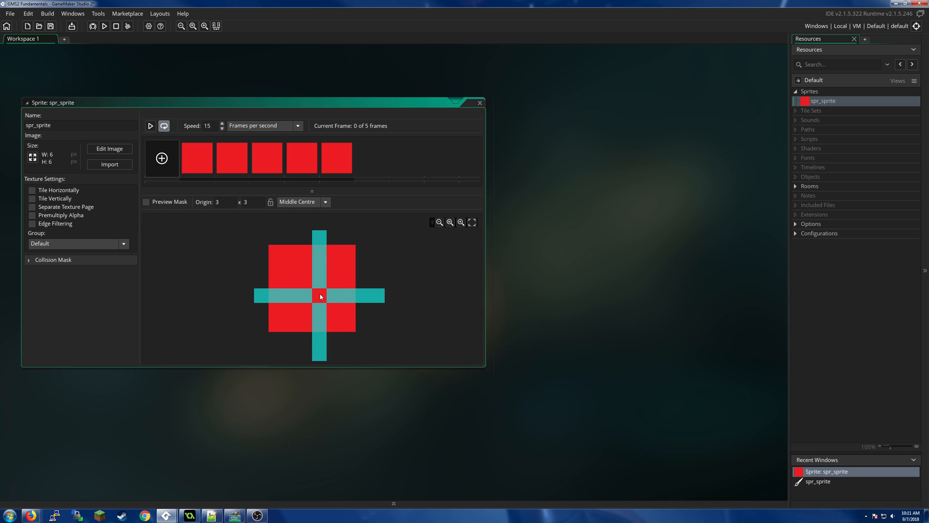
{"action": "mouse_move", "coordinate": [323, 299]}
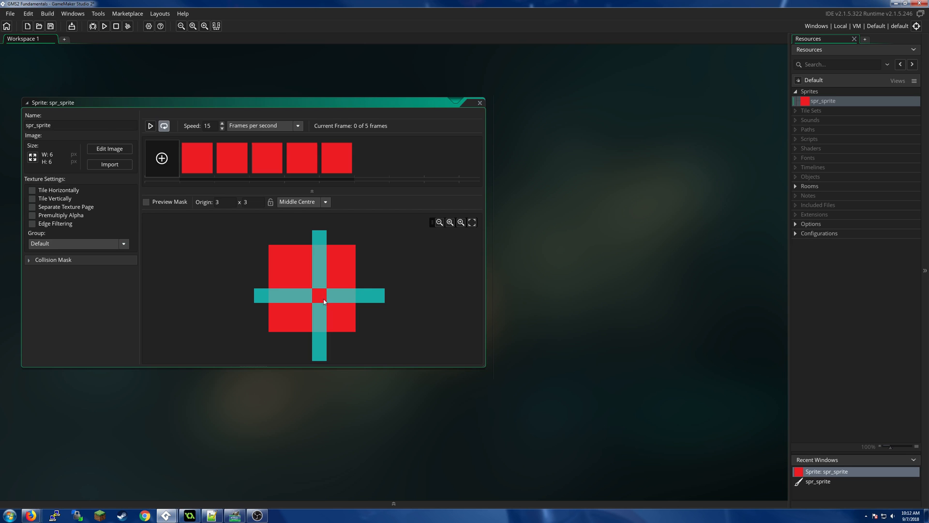
{"action": "mouse_move", "coordinate": [320, 299]}
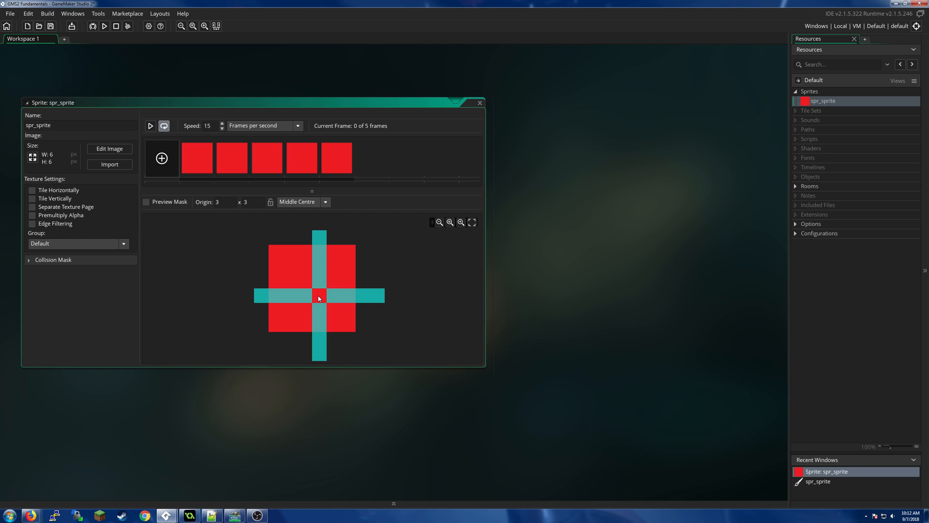
{"action": "mouse_move", "coordinate": [274, 250]}
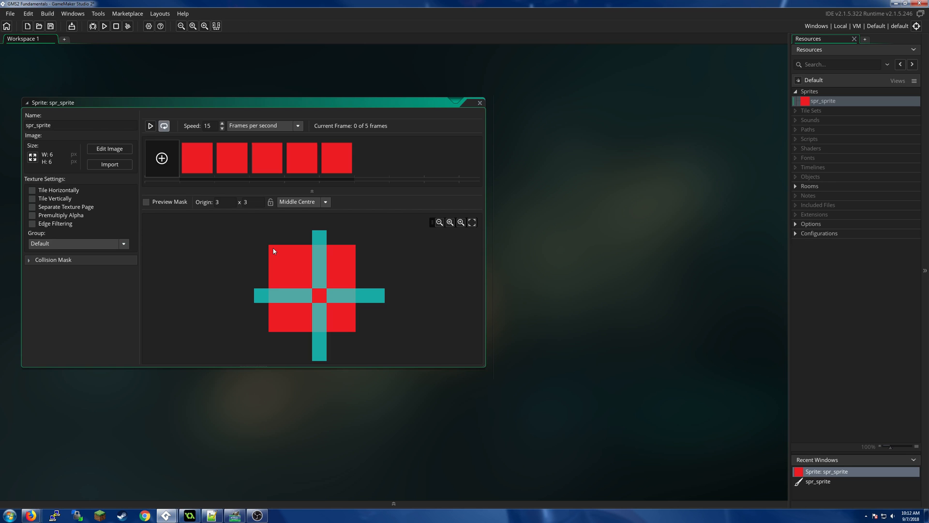
{"action": "mouse_move", "coordinate": [270, 248]}
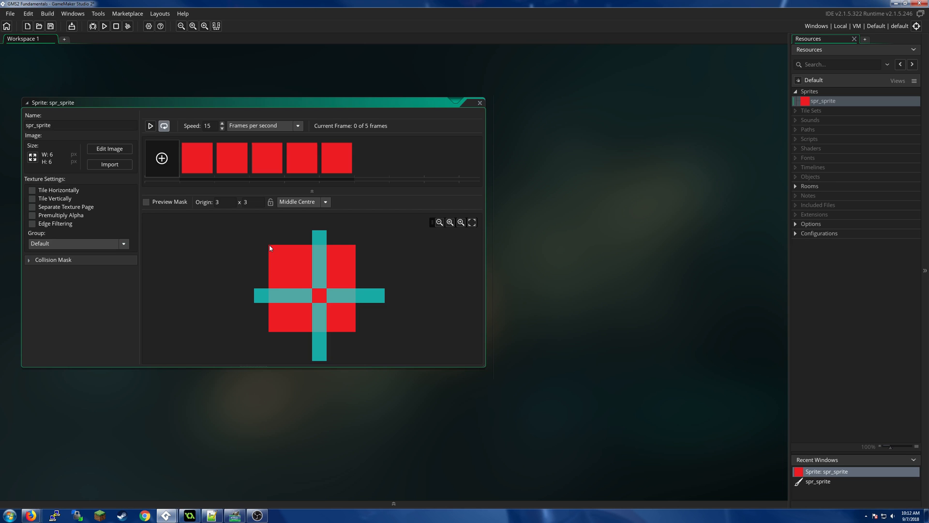
{"action": "mouse_move", "coordinate": [319, 302]}
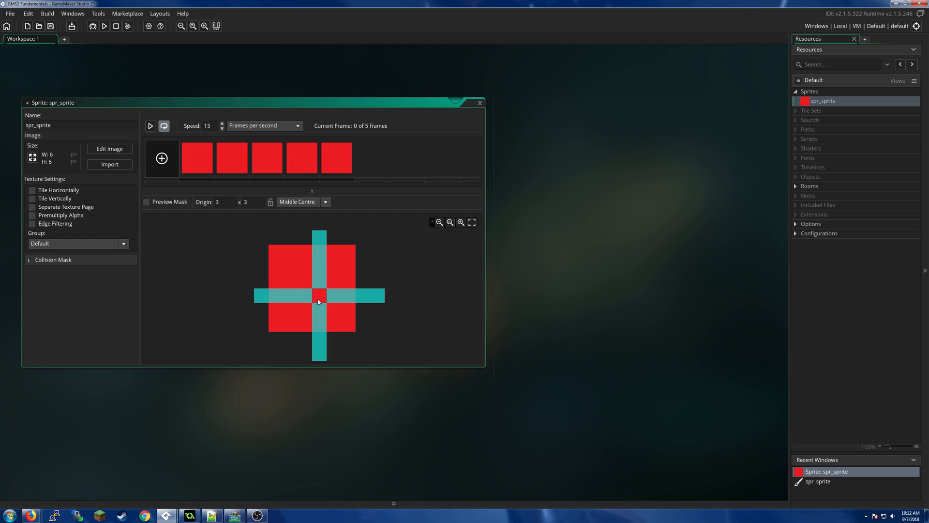
{"action": "mouse_move", "coordinate": [199, 197]}
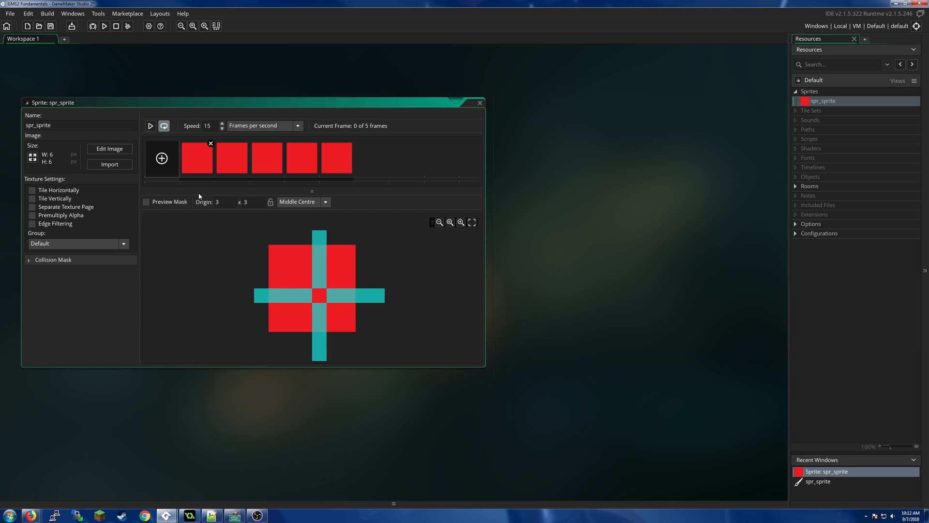
{"action": "left_click", "coordinate": [325, 202]}
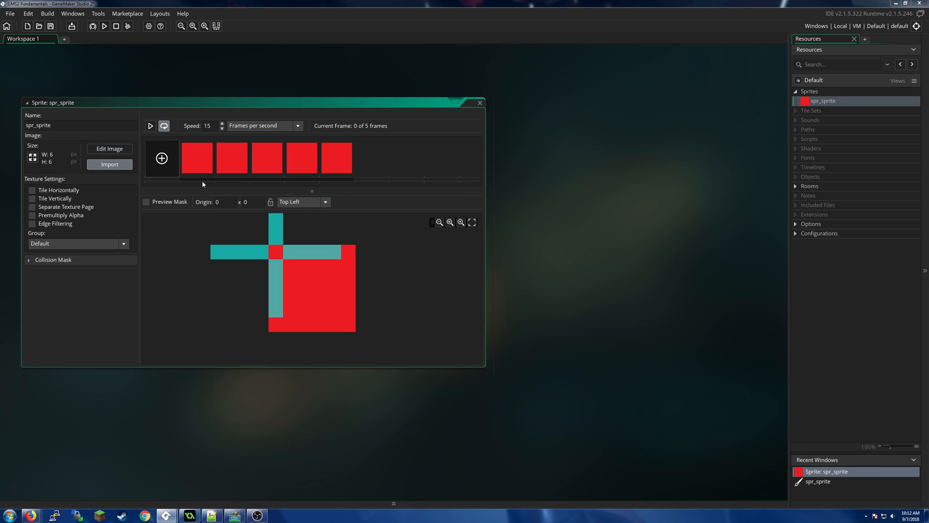
{"action": "left_click", "coordinate": [109, 164]}
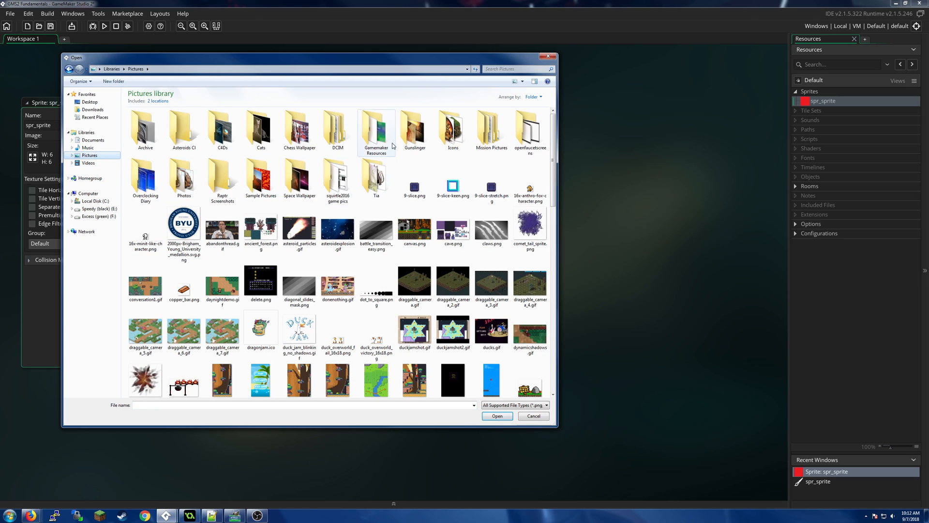
{"action": "double_click", "coordinate": [376, 128]}
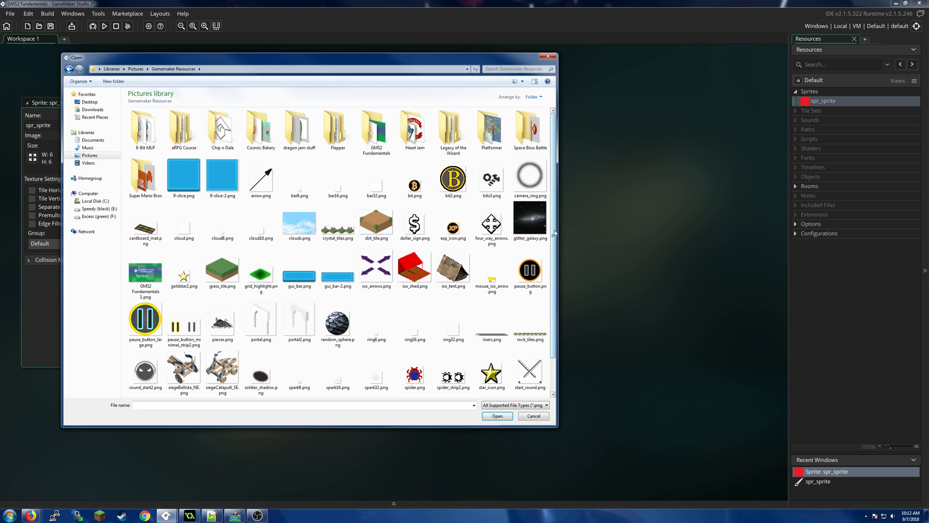
{"action": "left_click", "coordinate": [261, 374]}
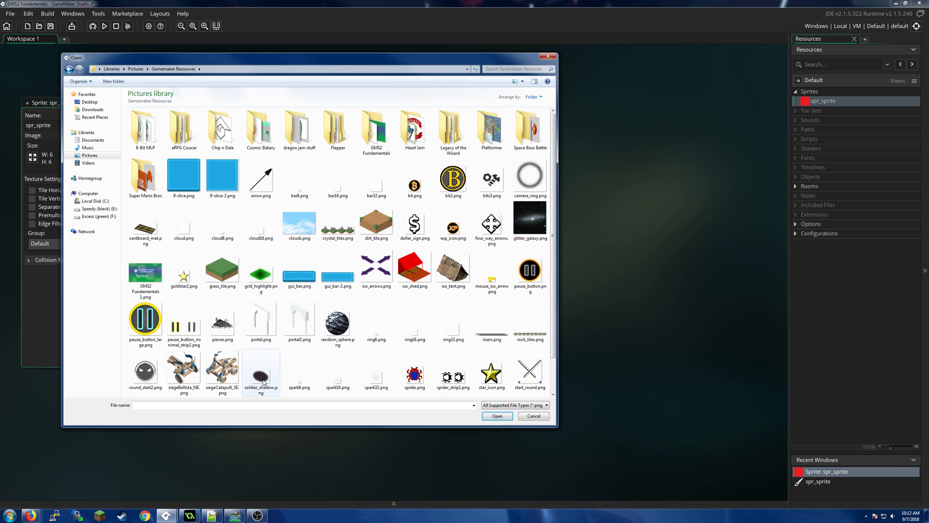
{"action": "left_click", "coordinate": [261, 317]}
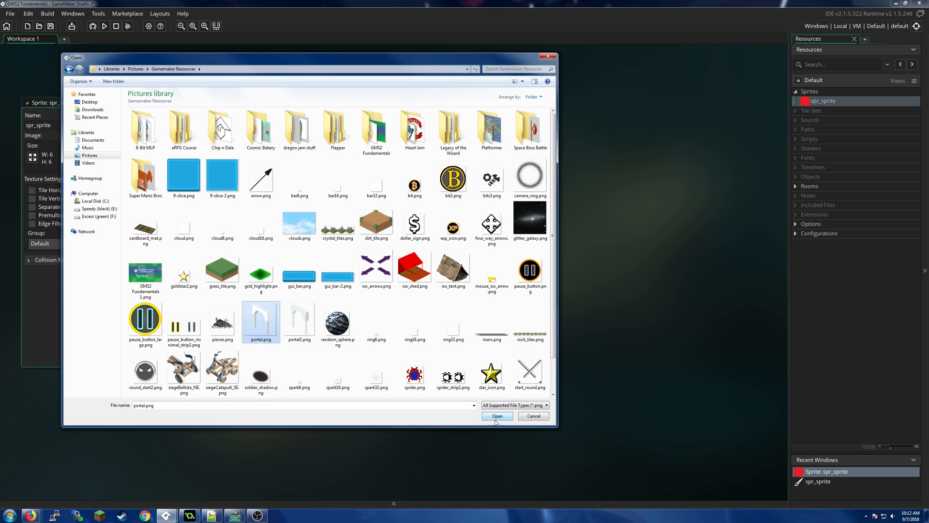
{"action": "left_click", "coordinate": [497, 415]}
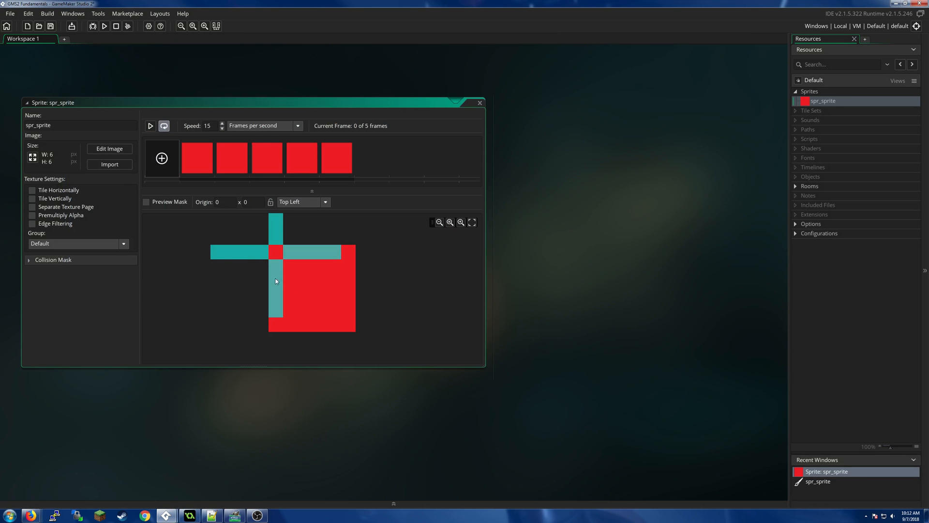
{"action": "mouse_move", "coordinate": [23, 268]}
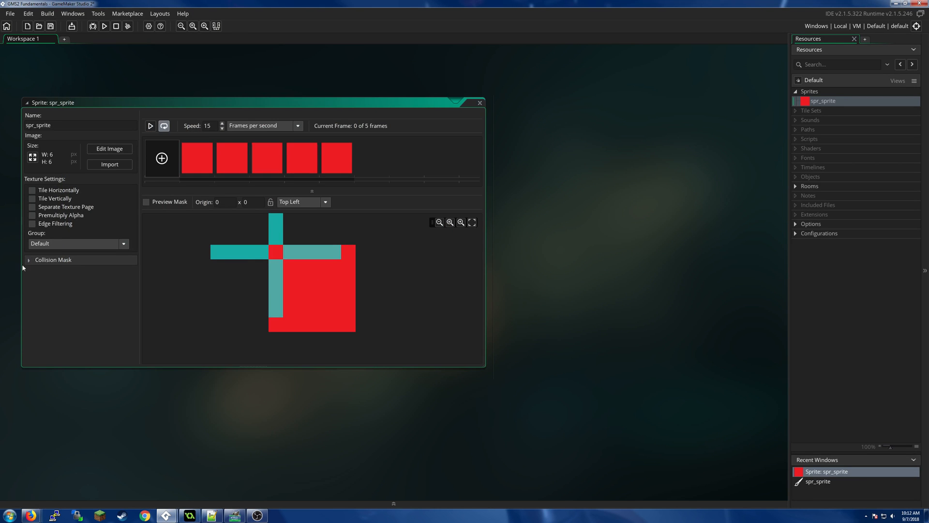
{"action": "mouse_move", "coordinate": [54, 190]}
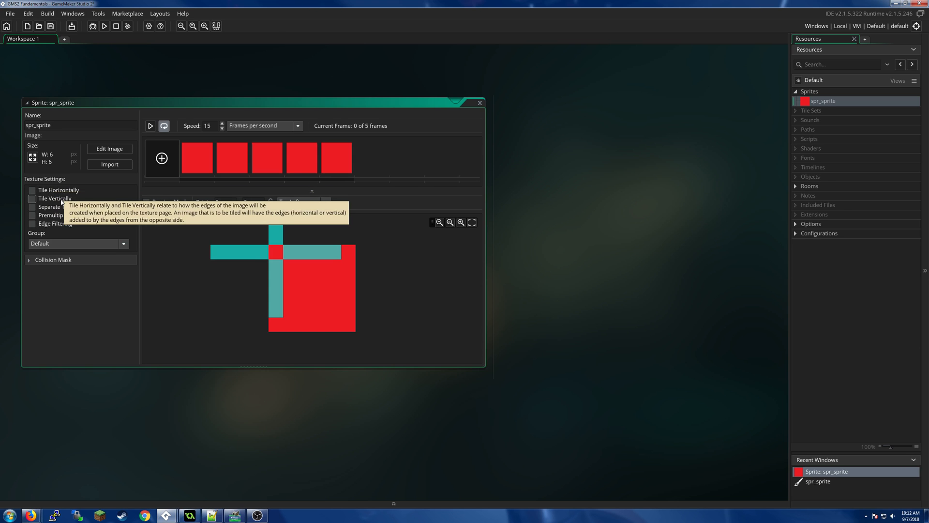
{"action": "mouse_move", "coordinate": [83, 209]}
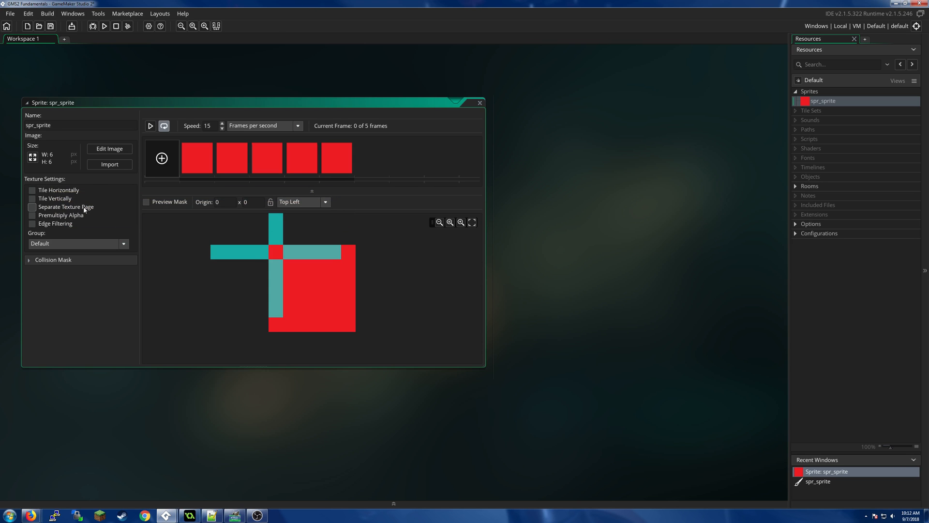
{"action": "mouse_move", "coordinate": [71, 211]}
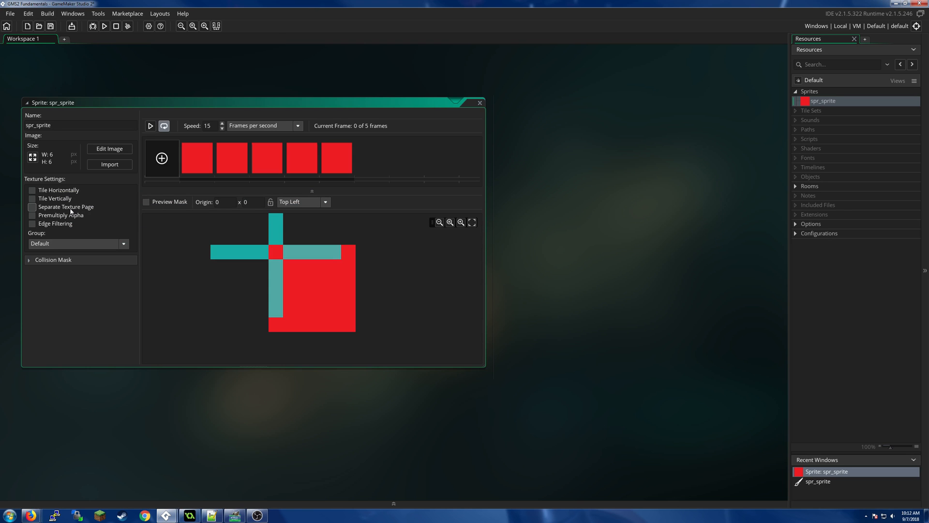
{"action": "mouse_move", "coordinate": [64, 232]}
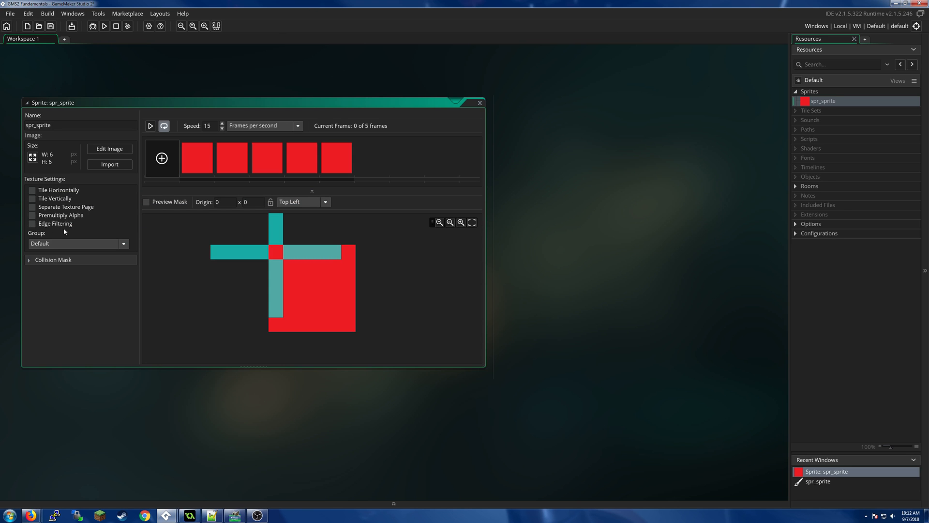
{"action": "mouse_move", "coordinate": [92, 234]}
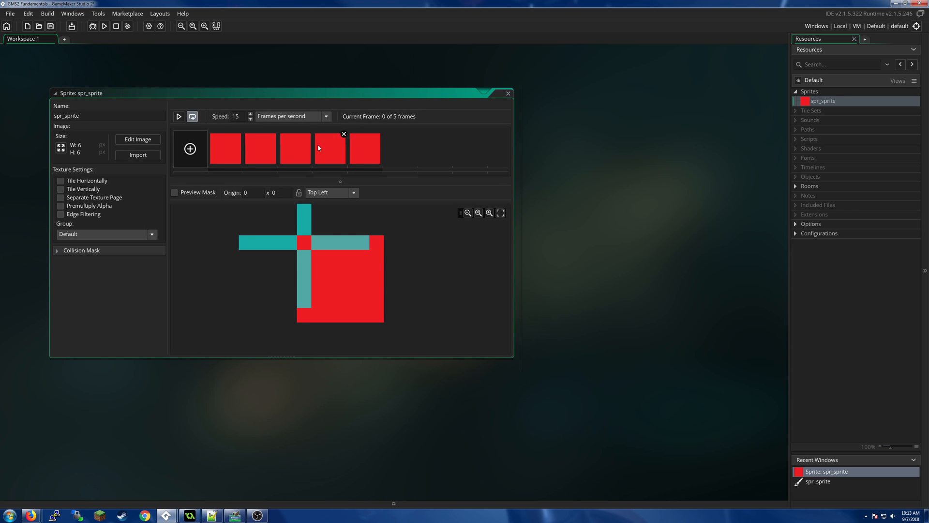
- Delete surplus frames, including a briefly added empty one, leaving two red 6×6 frames
{"action": "left_click", "coordinate": [364, 147]}
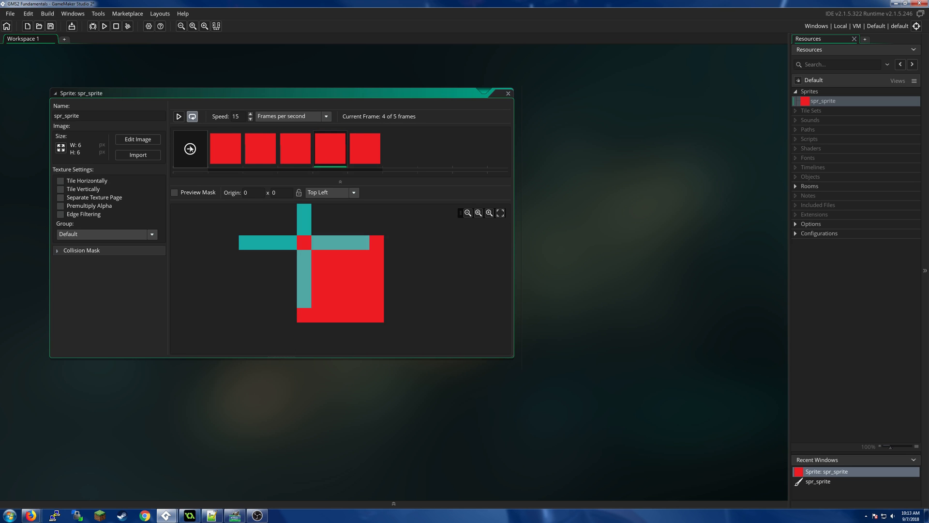
{"action": "left_click", "coordinate": [190, 149]}
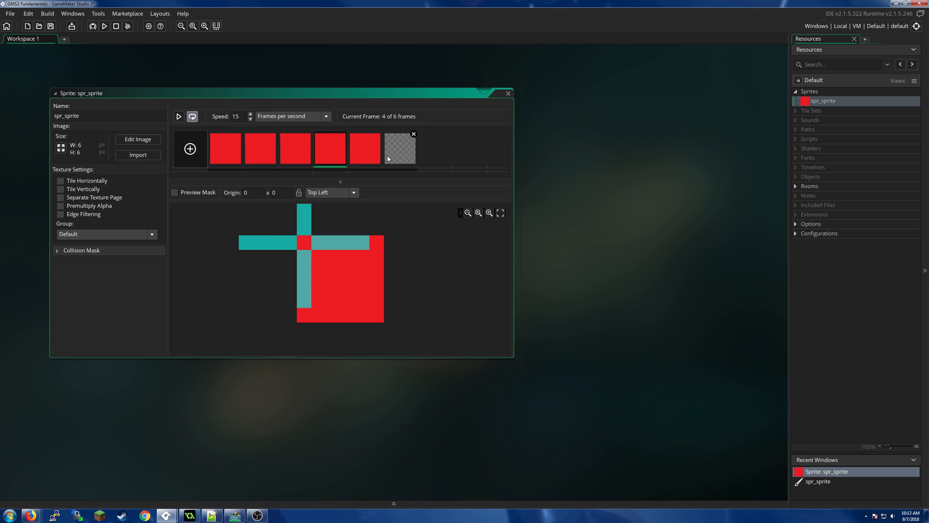
{"action": "left_click", "coordinate": [414, 134]}
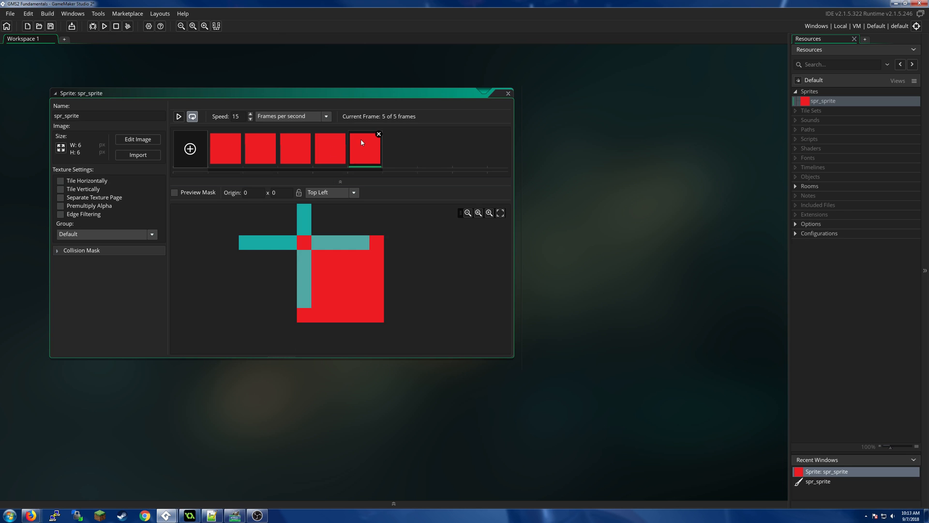
{"action": "left_click", "coordinate": [379, 133]}
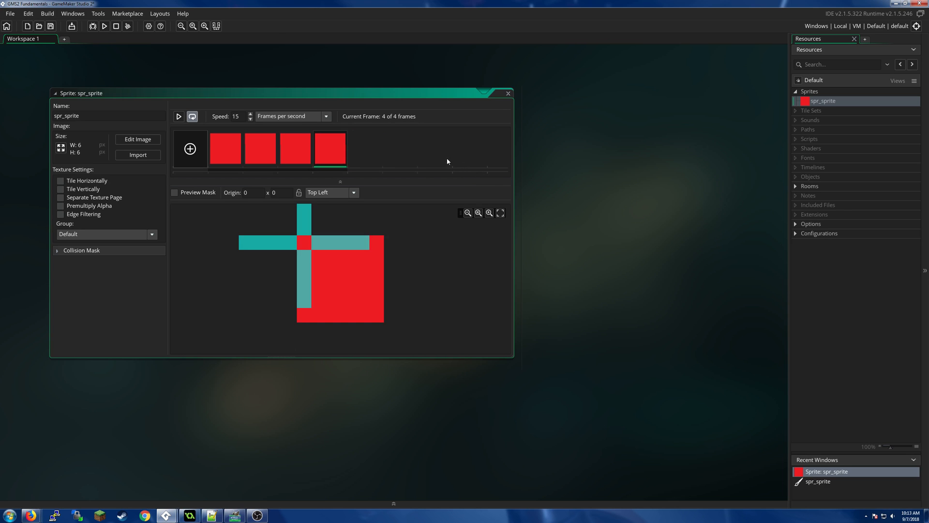
{"action": "left_click", "coordinate": [307, 134]}
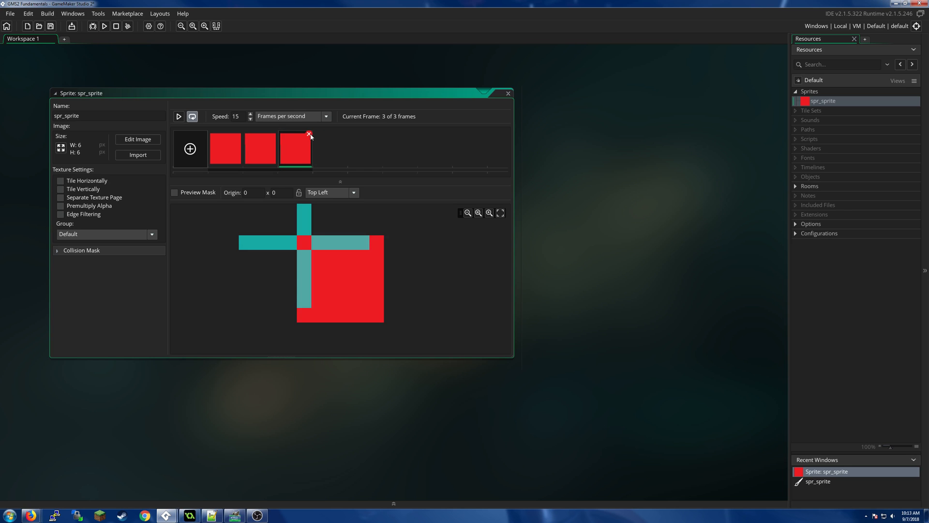
{"action": "left_click", "coordinate": [308, 134]}
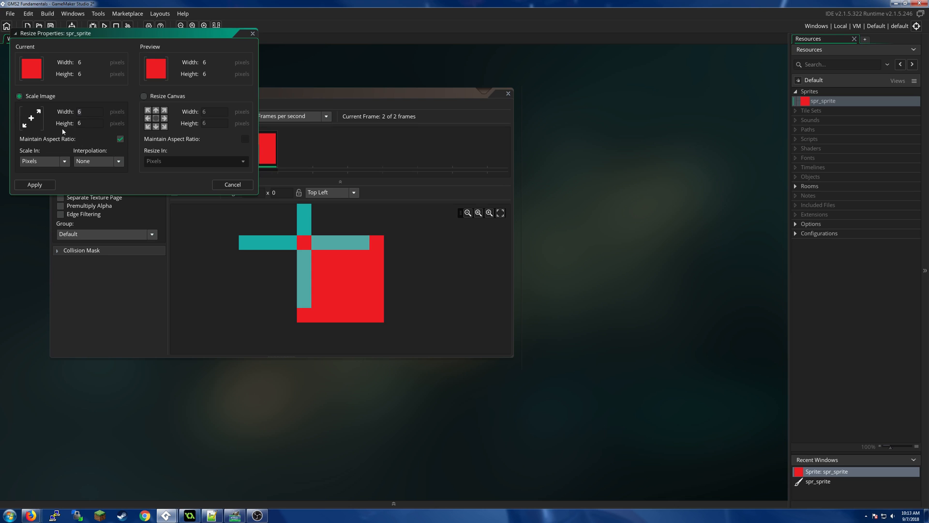
- Resize both frames from 6×6 to 32×32, keeping aspect ratio, and fit the preview
{"action": "left_click", "coordinate": [35, 184]}
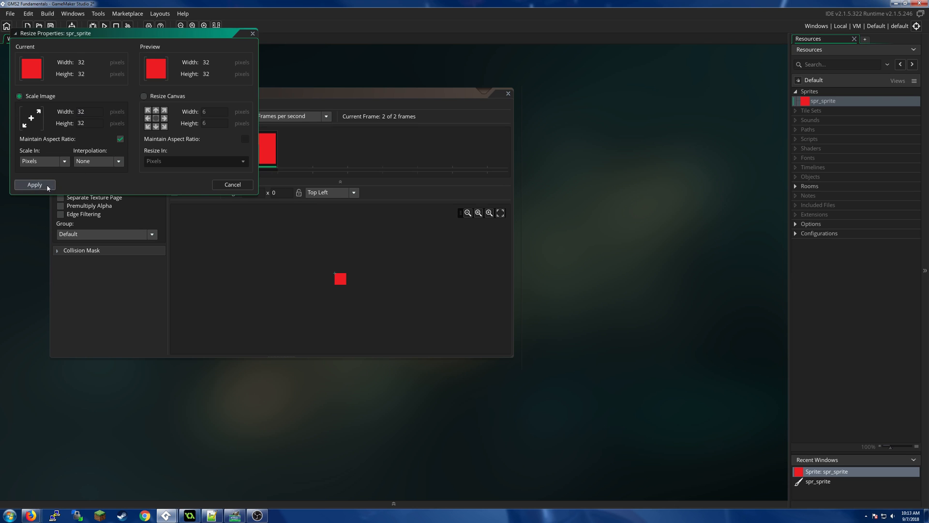
{"action": "left_click", "coordinate": [34, 184]}
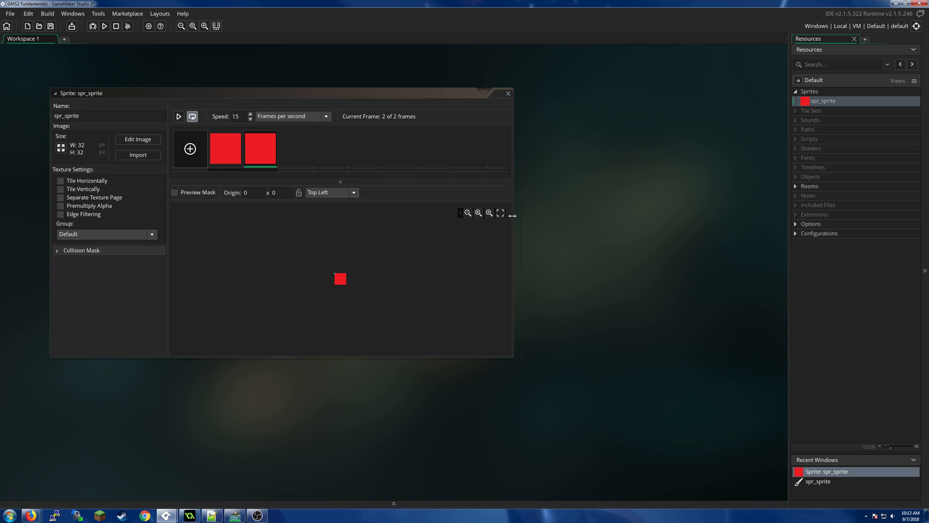
{"action": "left_click", "coordinate": [225, 149]}
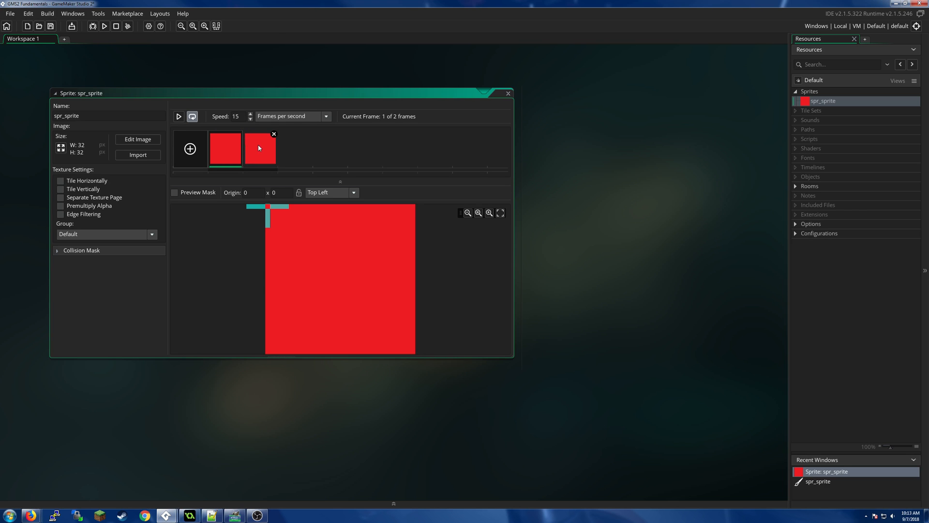
{"action": "mouse_move", "coordinate": [252, 163]}
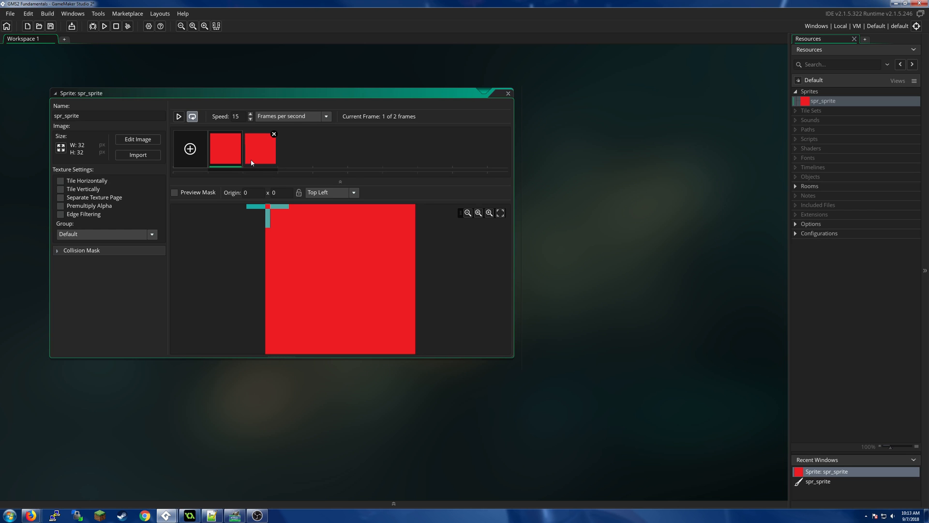
{"action": "mouse_move", "coordinate": [314, 143]}
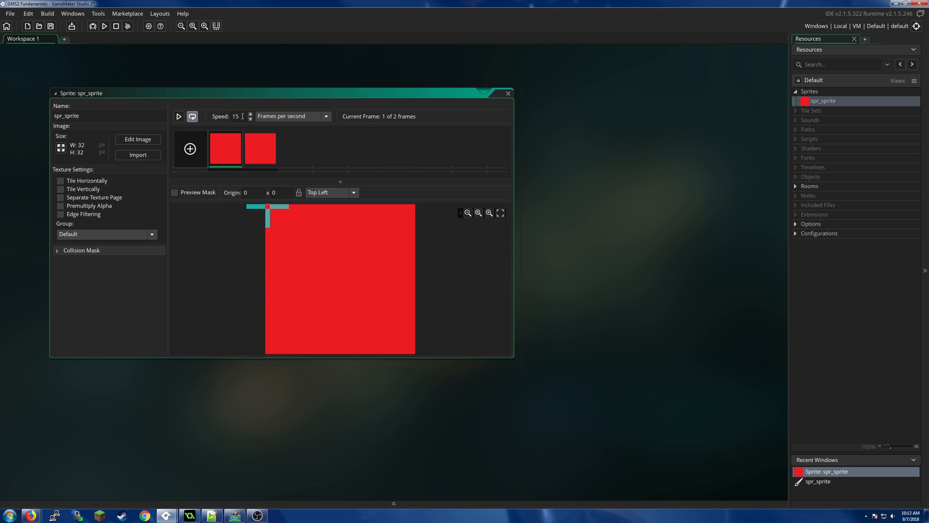
{"action": "mouse_move", "coordinate": [306, 120]}
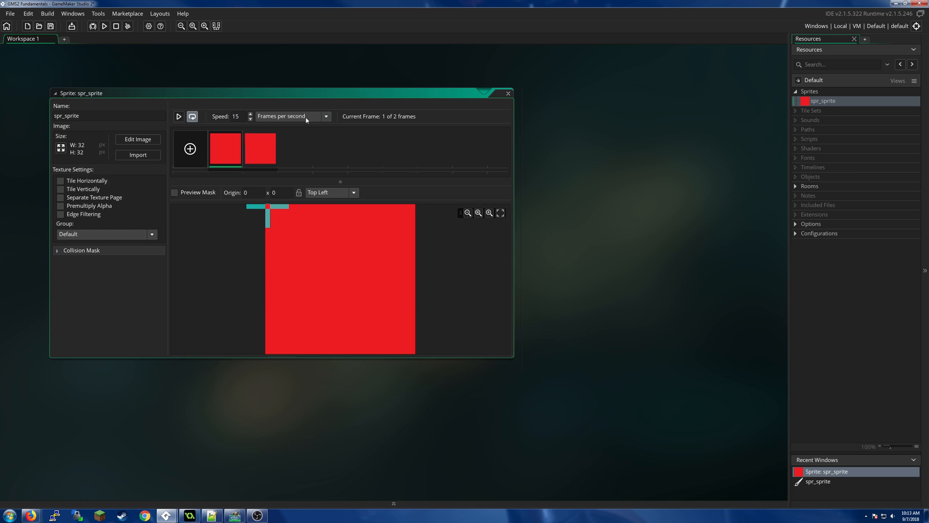
{"action": "mouse_move", "coordinate": [225, 126]}
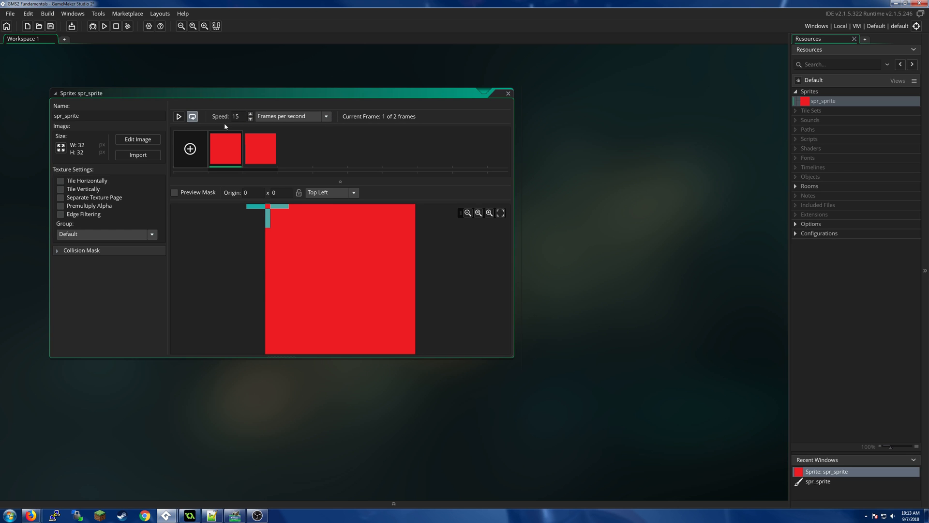
{"action": "mouse_move", "coordinate": [327, 119]}
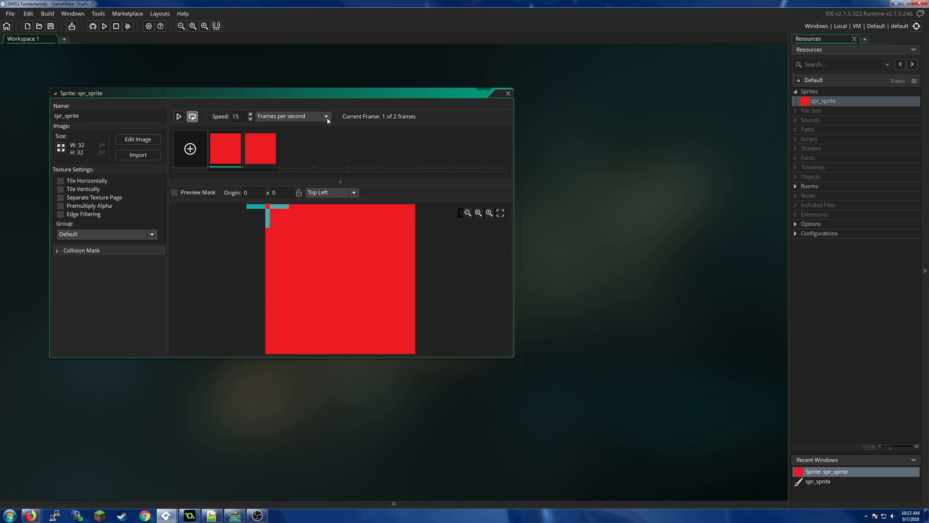
{"action": "left_click", "coordinate": [326, 116]}
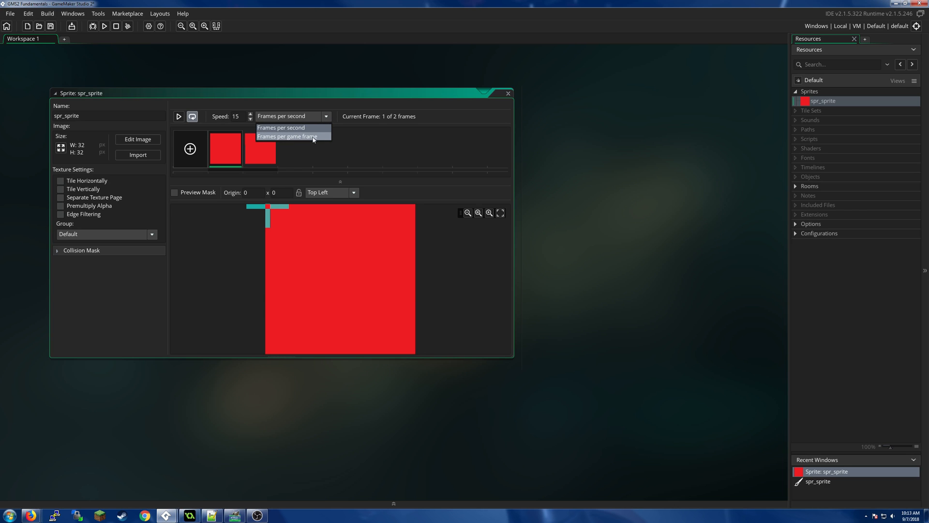
{"action": "left_click", "coordinate": [288, 136]}
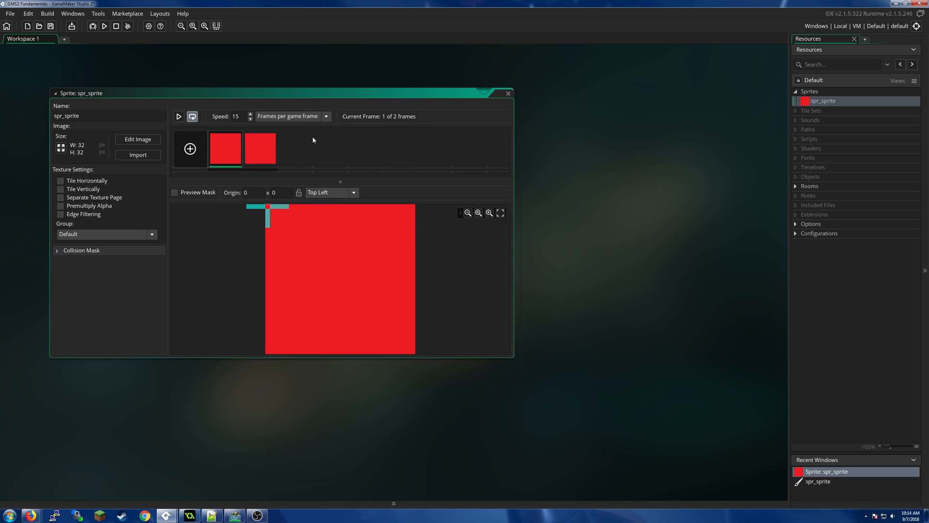
{"action": "left_click", "coordinate": [331, 116]}
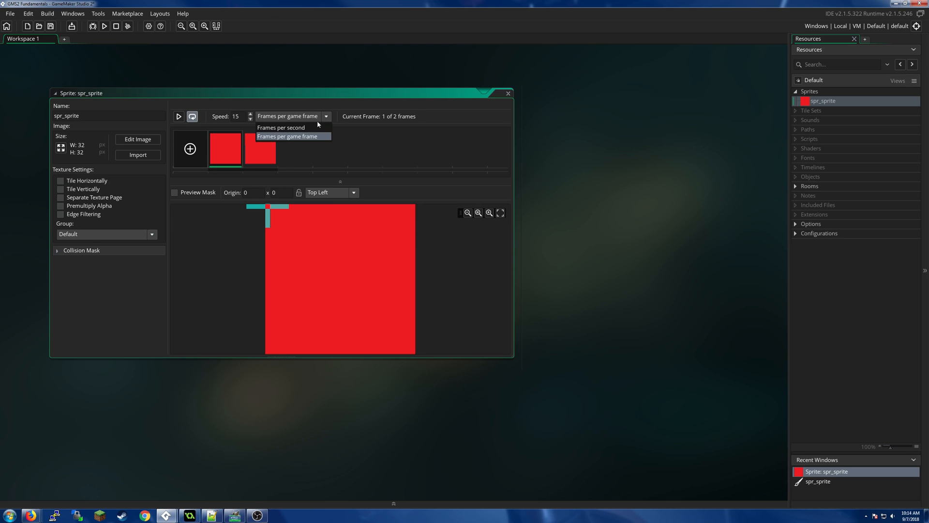
{"action": "left_click", "coordinate": [280, 128]}
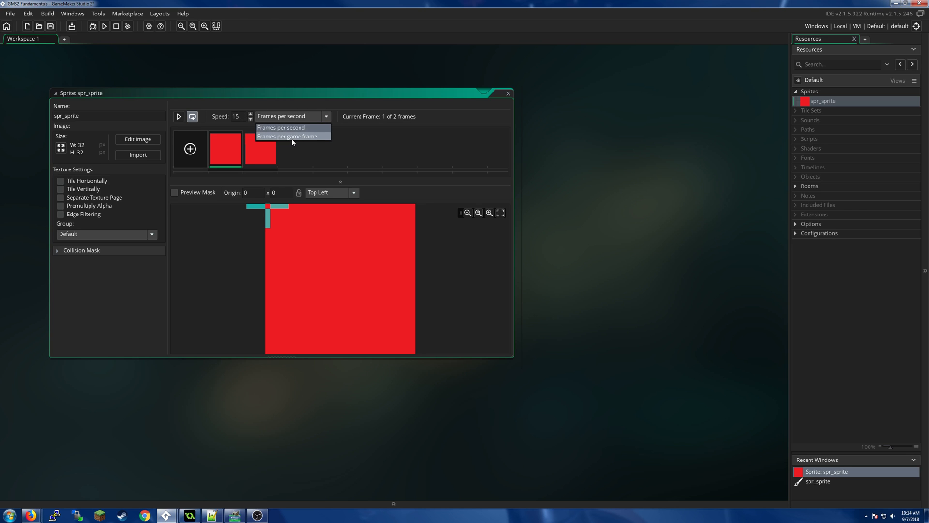
{"action": "left_click", "coordinate": [288, 136]}
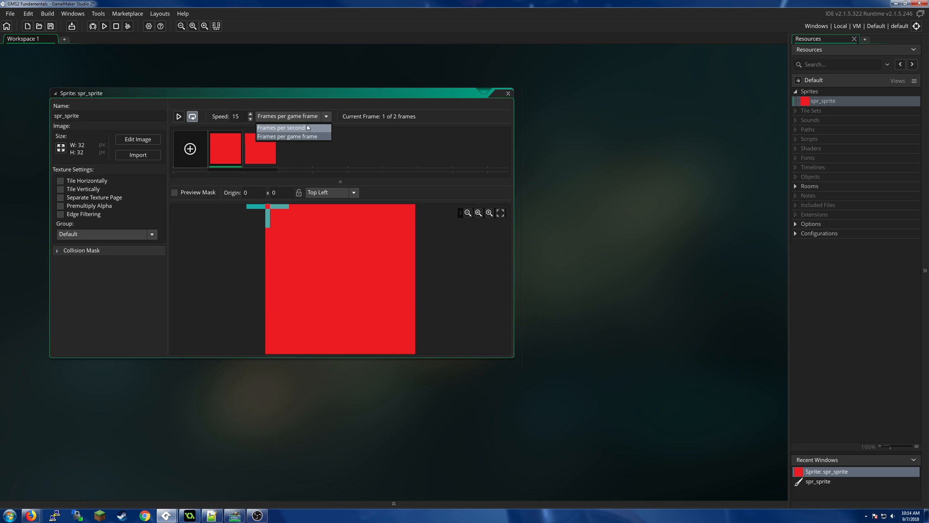
{"action": "left_click", "coordinate": [281, 128]}
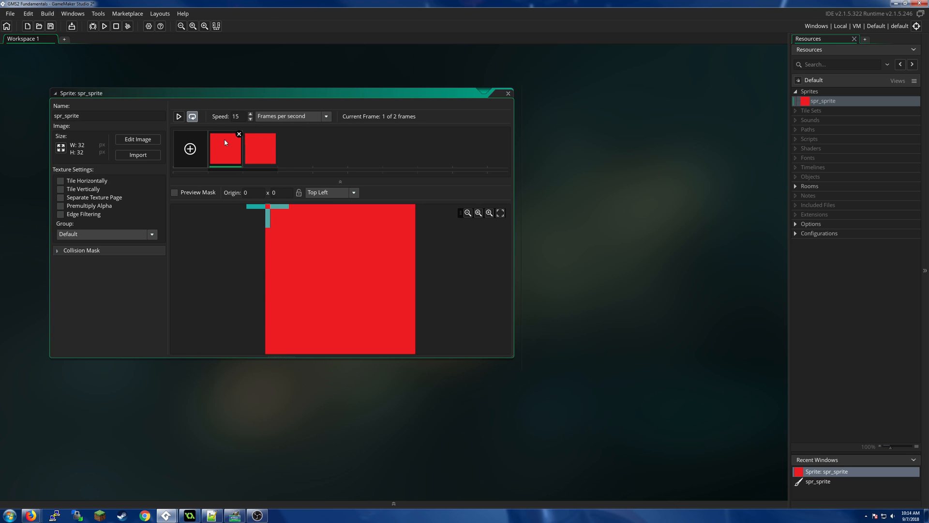
{"action": "mouse_move", "coordinate": [178, 117]}
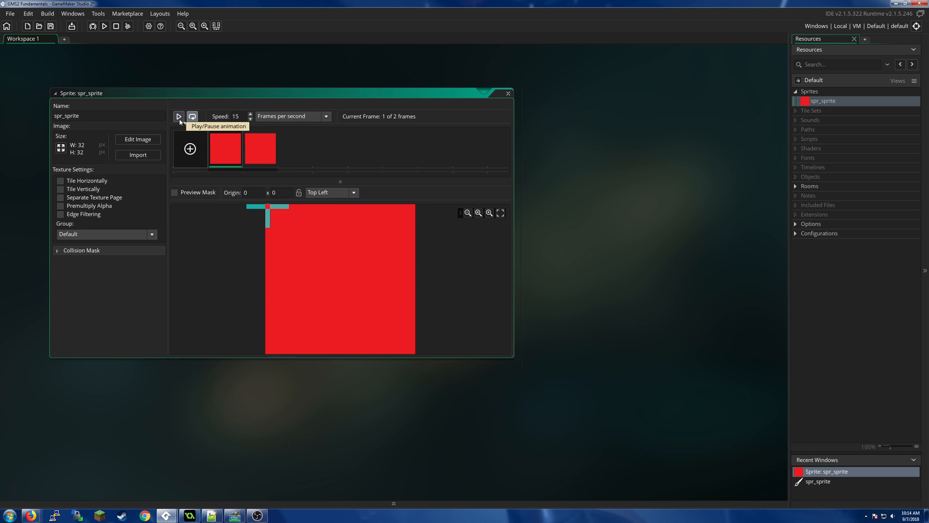
{"action": "left_click", "coordinate": [178, 116]}
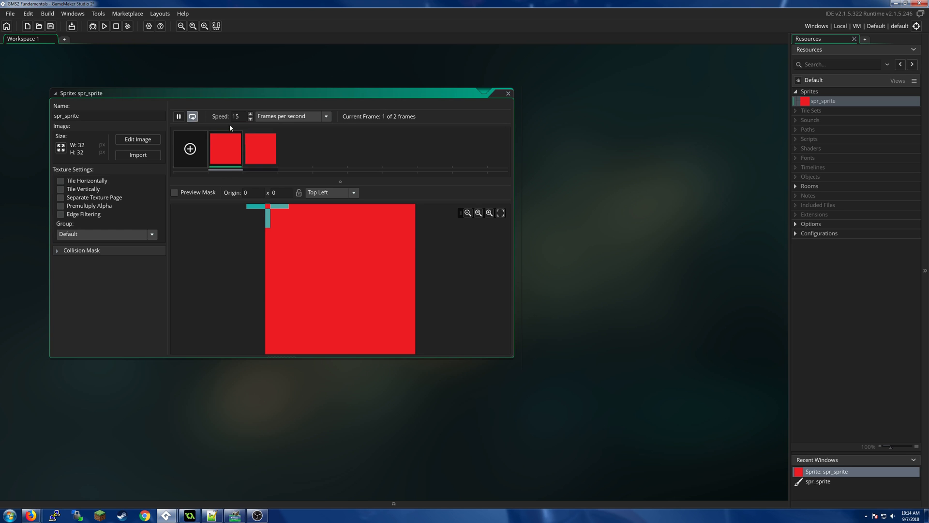
{"action": "left_click", "coordinate": [251, 119]}
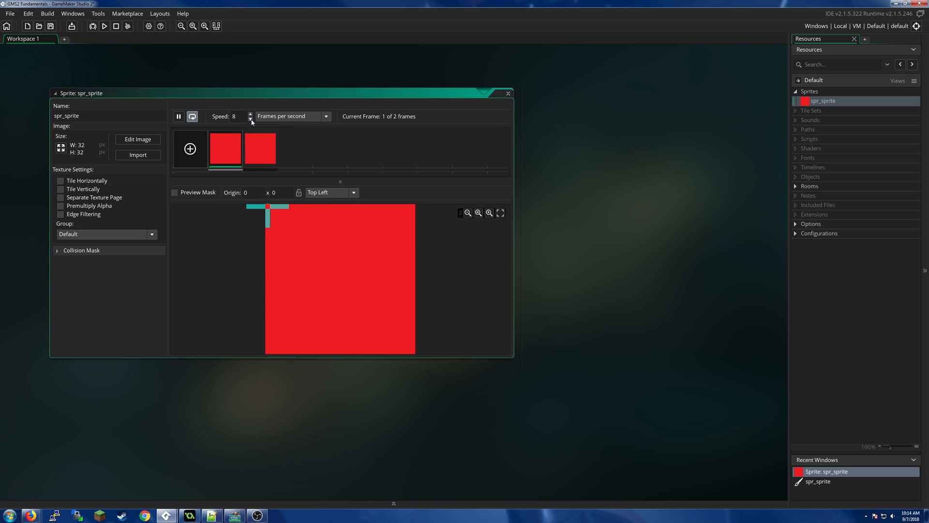
{"action": "left_click", "coordinate": [251, 120]}
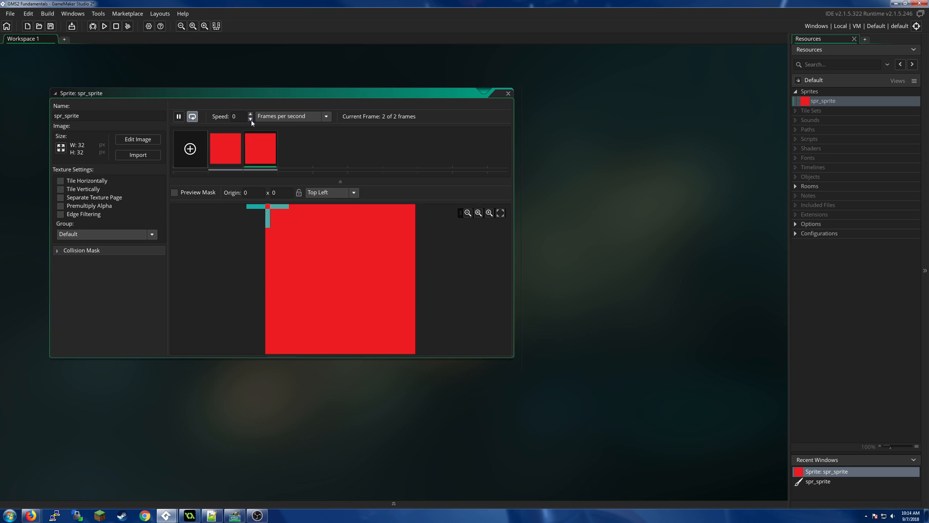
{"action": "left_click", "coordinate": [250, 114]}
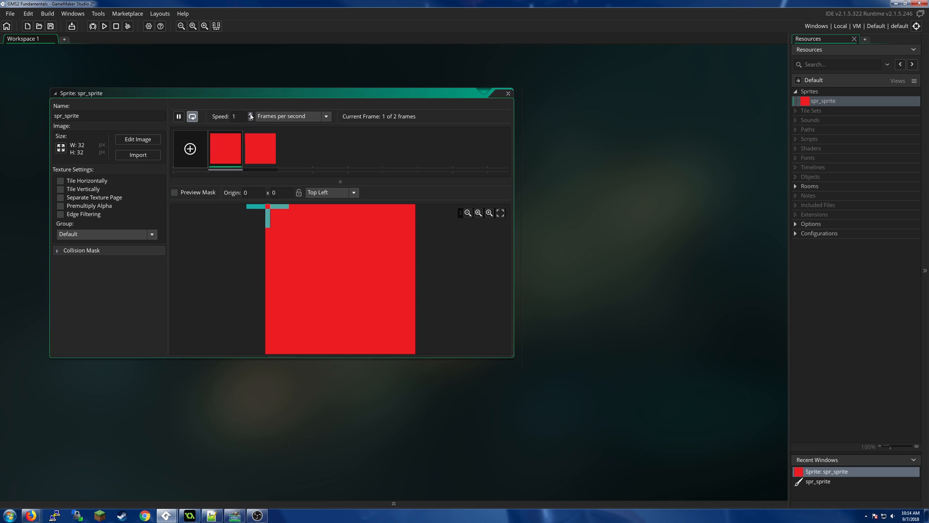
{"action": "left_click", "coordinate": [251, 115]}
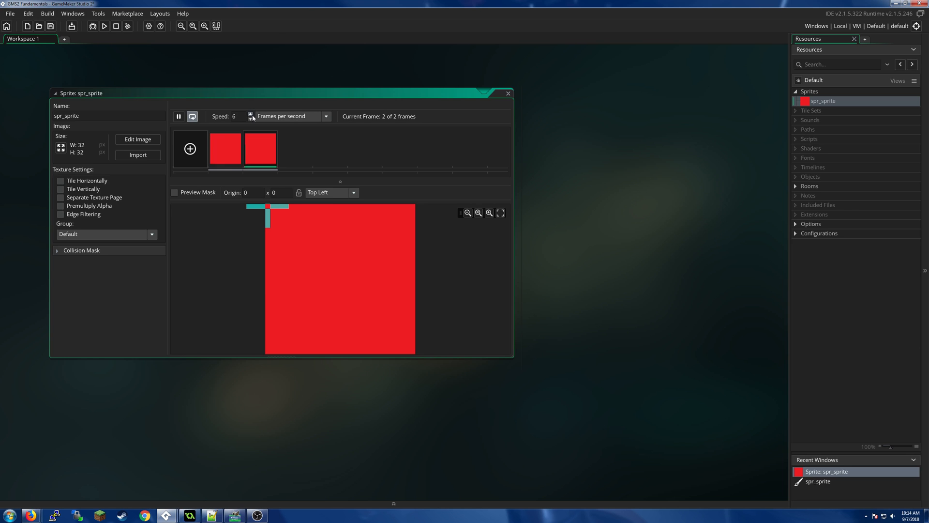
{"action": "left_click", "coordinate": [252, 114]}
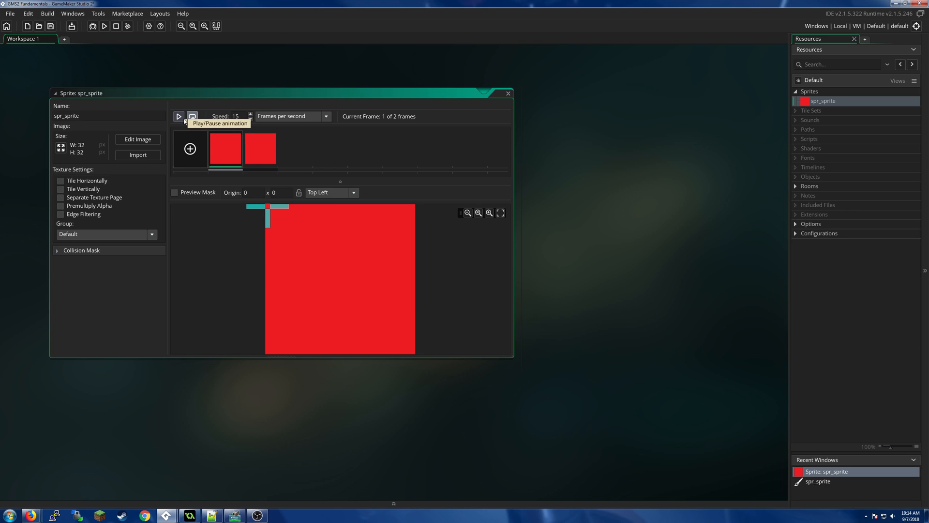
{"action": "mouse_move", "coordinate": [193, 116]}
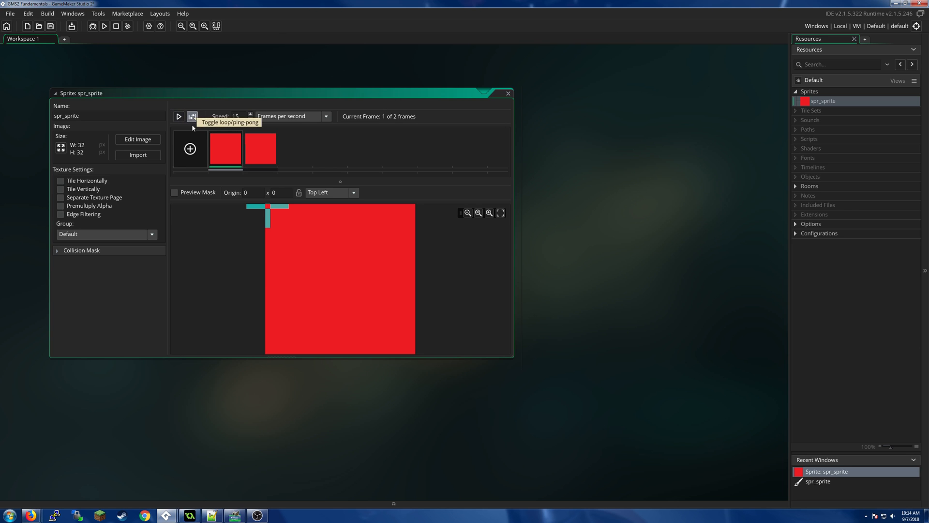
{"action": "left_click", "coordinate": [191, 116]}
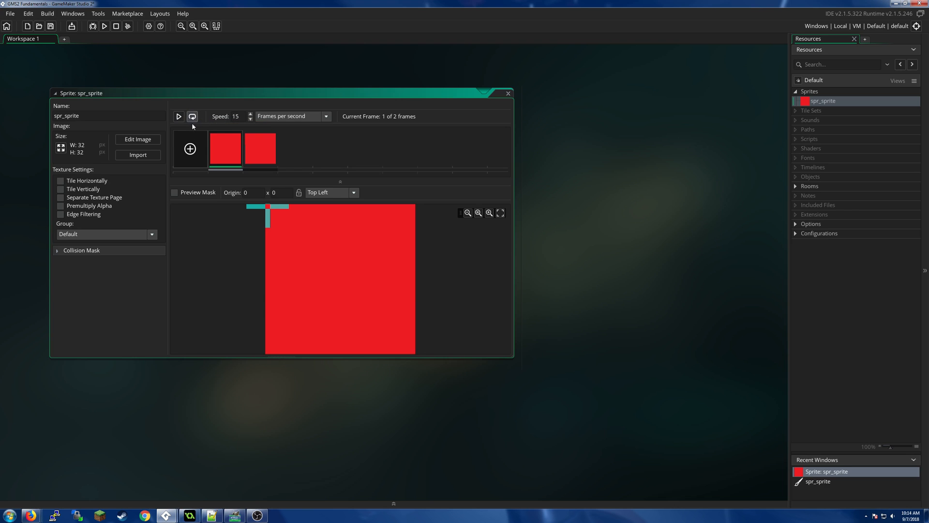